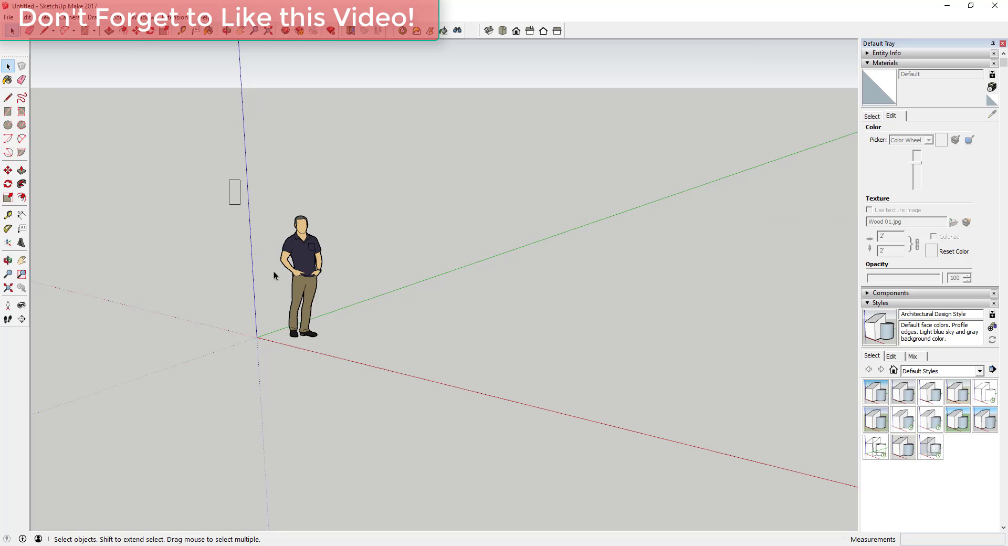
Remove the default human scale figure from the scene
key("Delete")
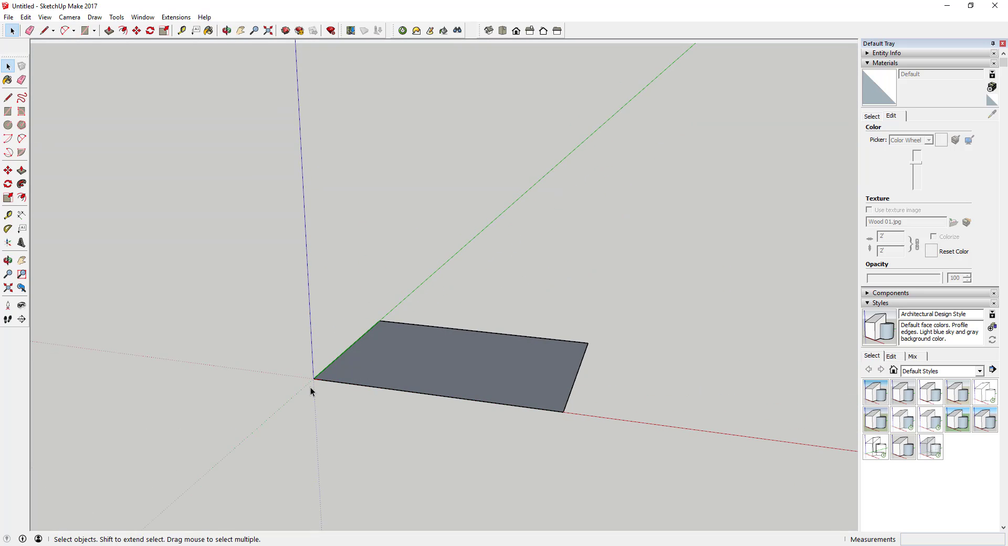
mouse_move(328, 390)
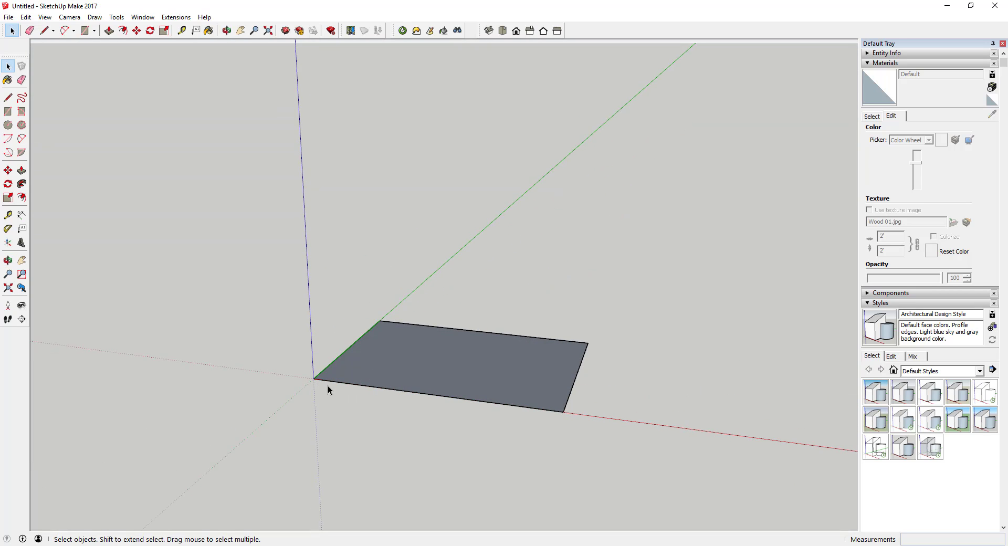
mouse_move(853, 458)
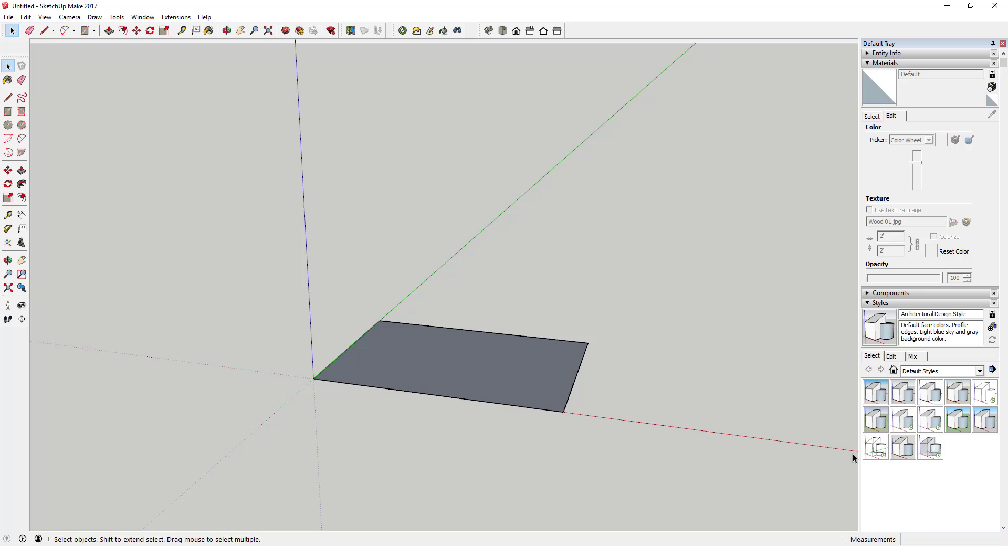
mouse_move(520, 397)
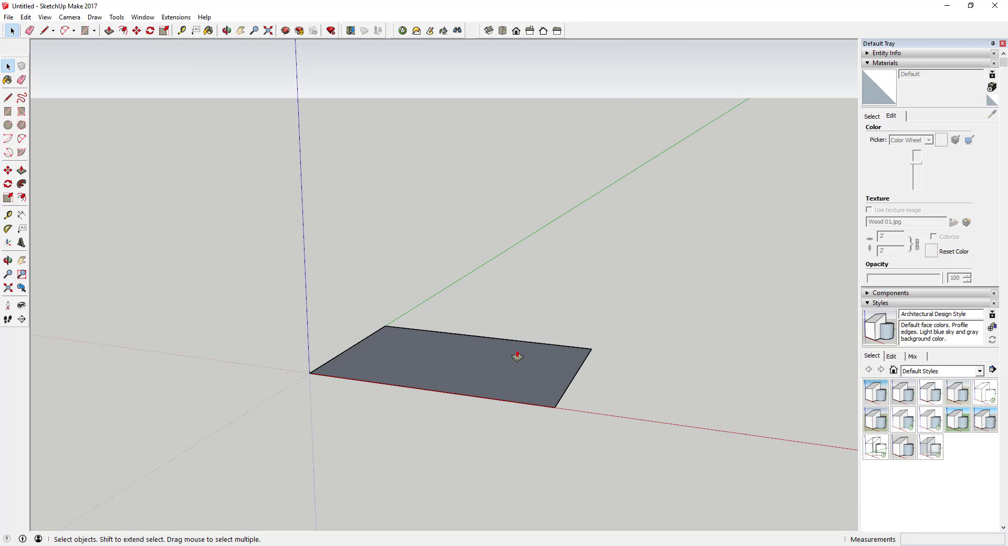
Pull the ground rectangle upward into a tall solid box and face its front
left_click(108, 31)
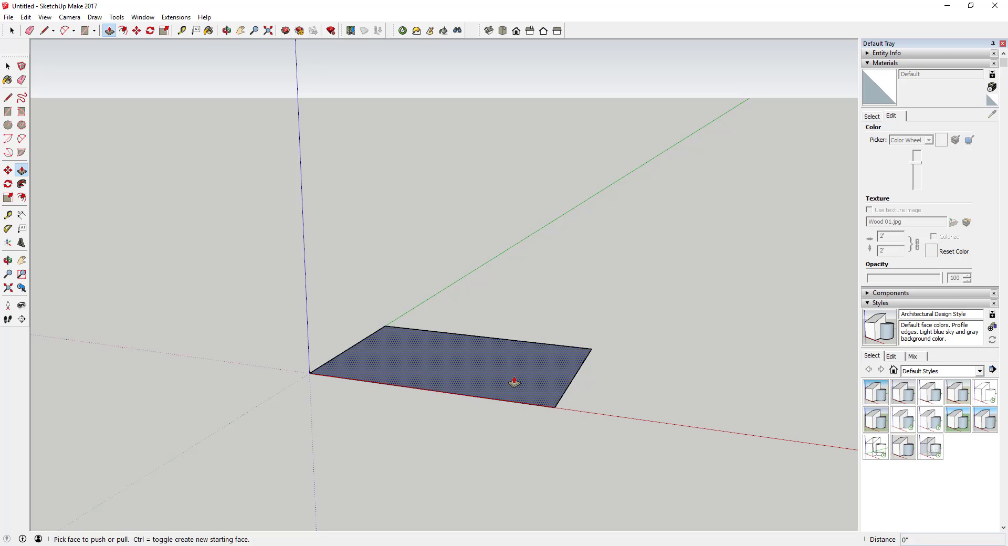
left_click_drag(515, 381, 482, 118)
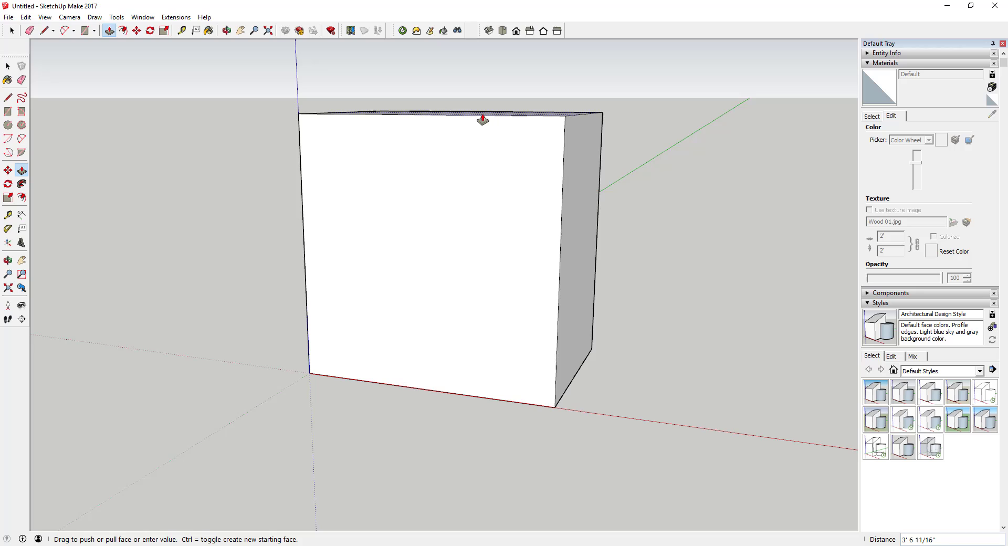
left_click_drag(482, 119, 473, 106)
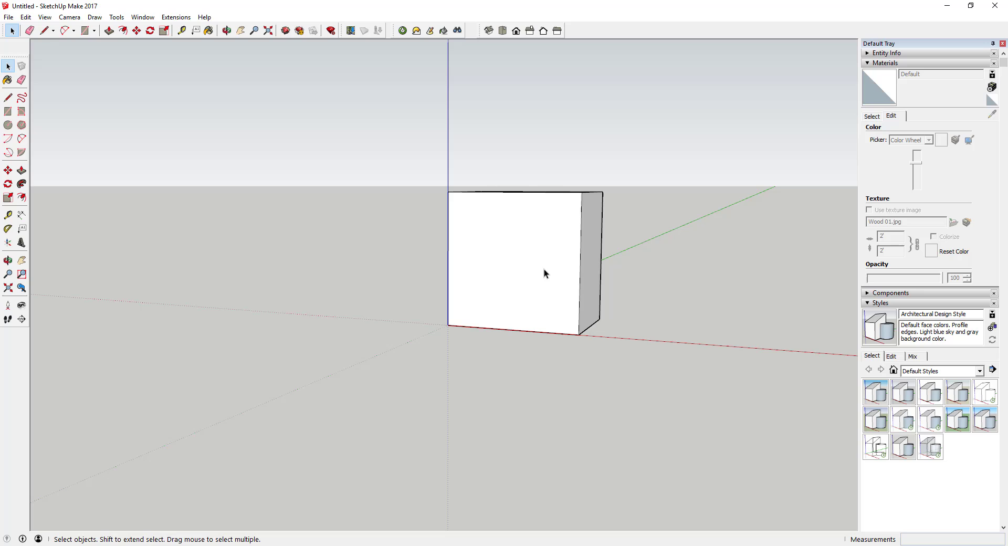
mouse_move(620, 258)
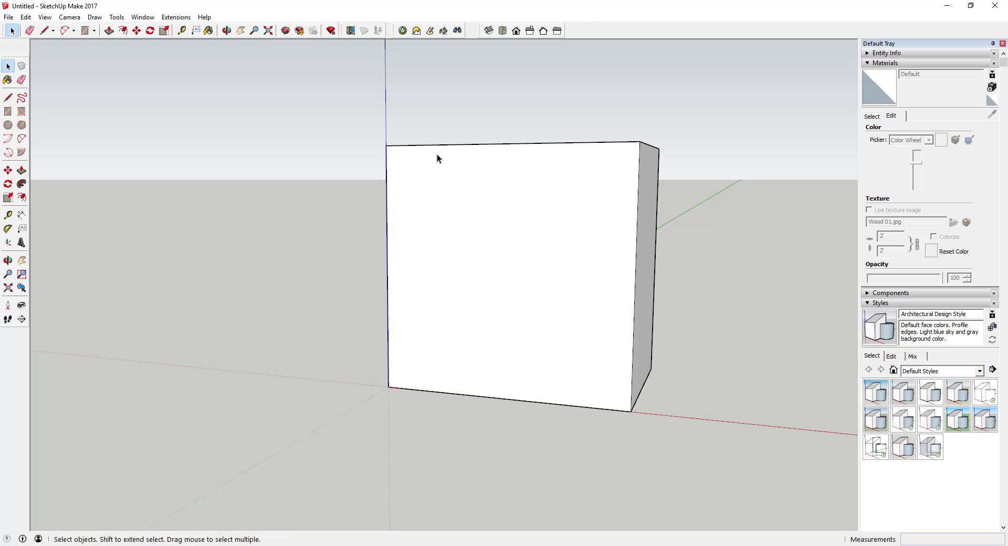
mouse_move(466, 144)
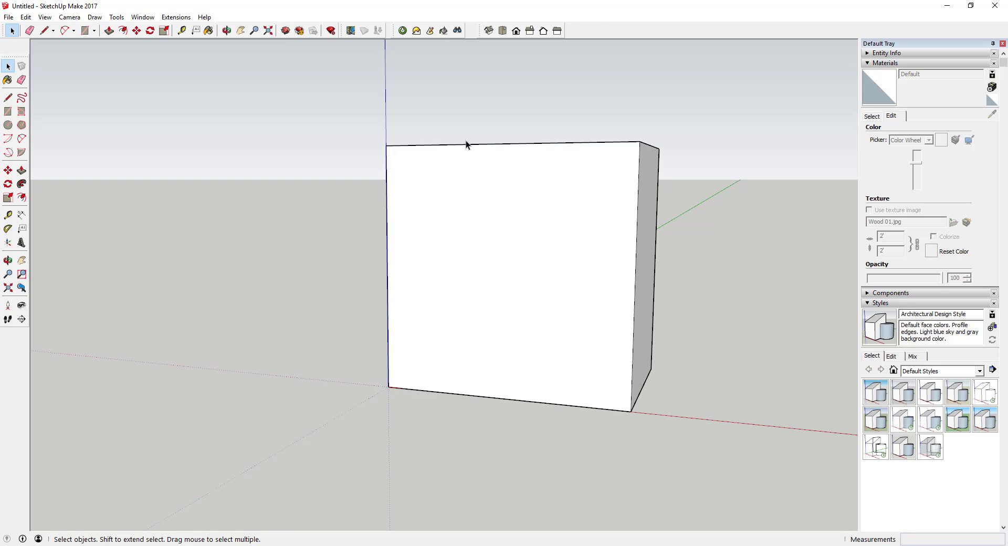
Select the box's front face and begin insetting its outline with Offset
left_click(122, 31)
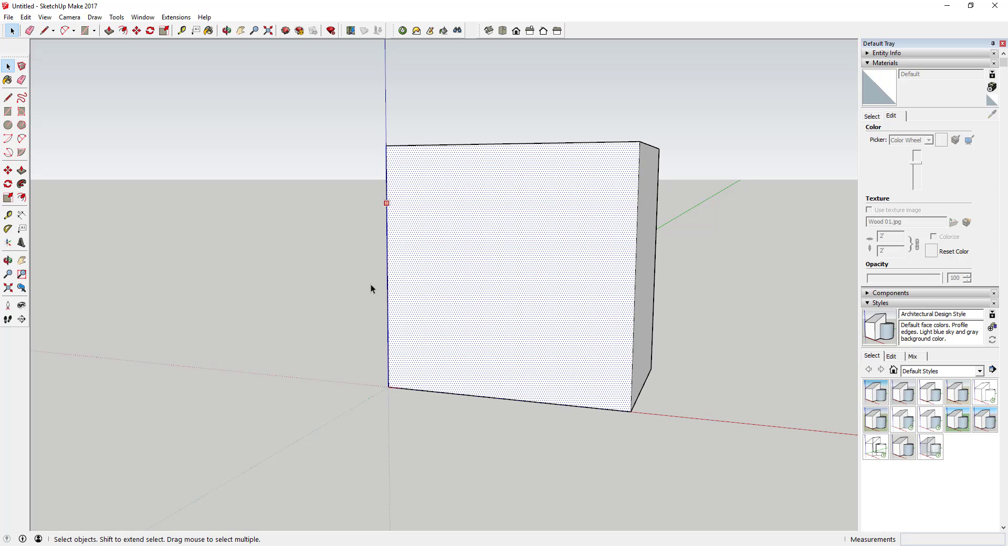
left_click(123, 30)
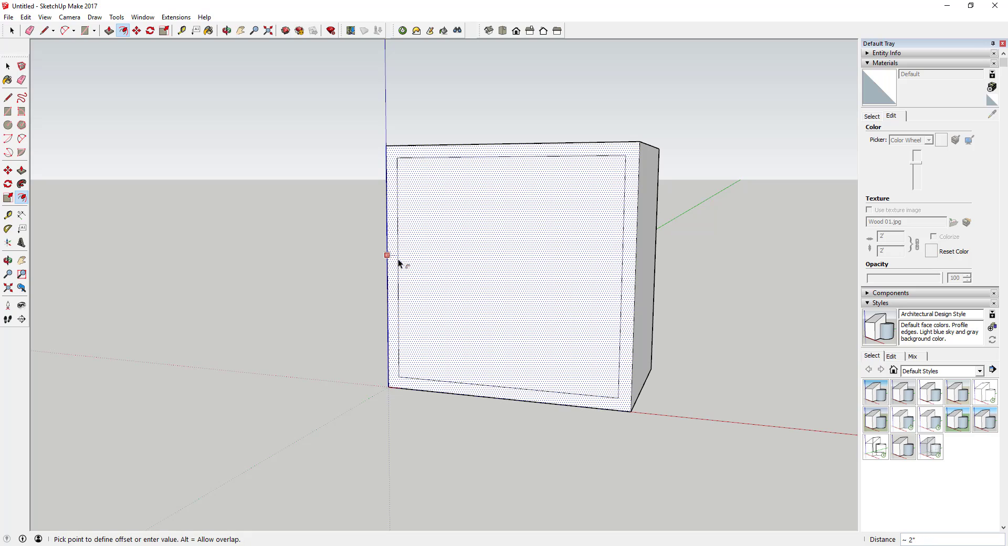
mouse_move(399, 264)
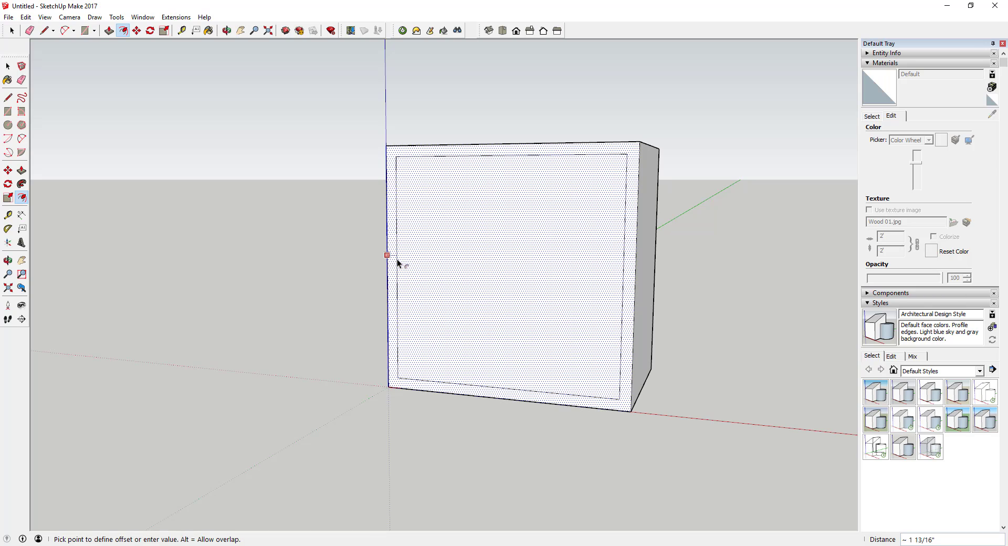
mouse_move(399, 264)
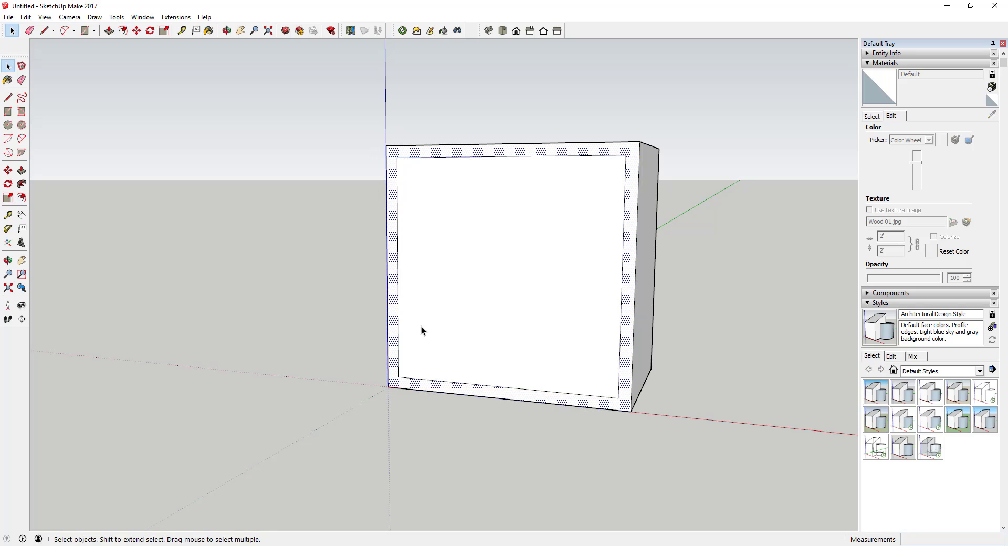
mouse_move(551, 204)
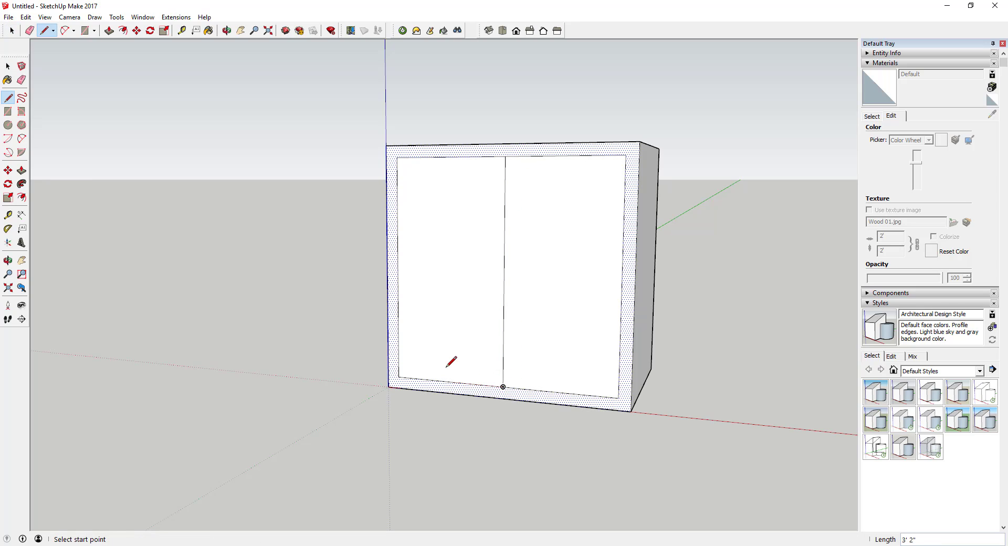
mouse_move(575, 328)
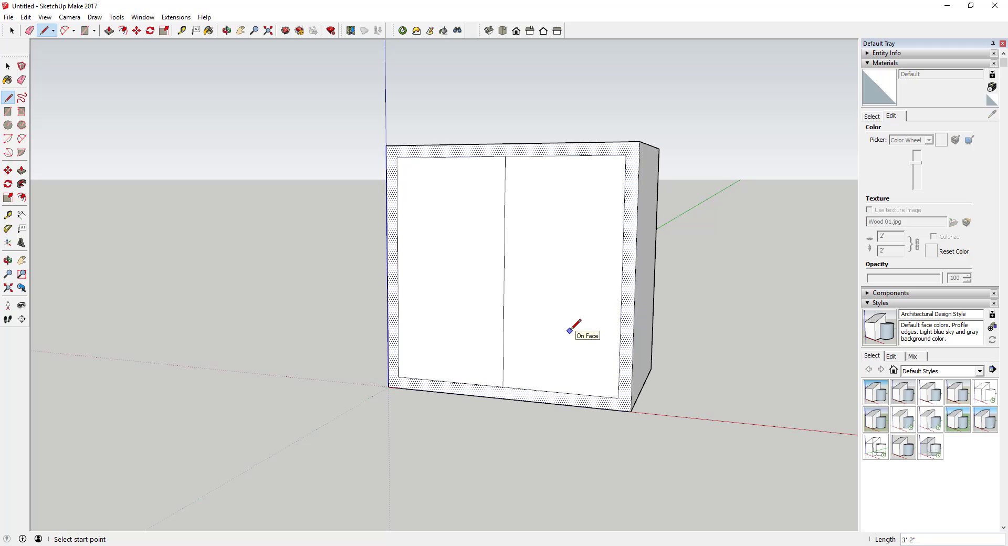
Draw short lines along the top and bottom edges beside the middle divider
left_click(11, 31)
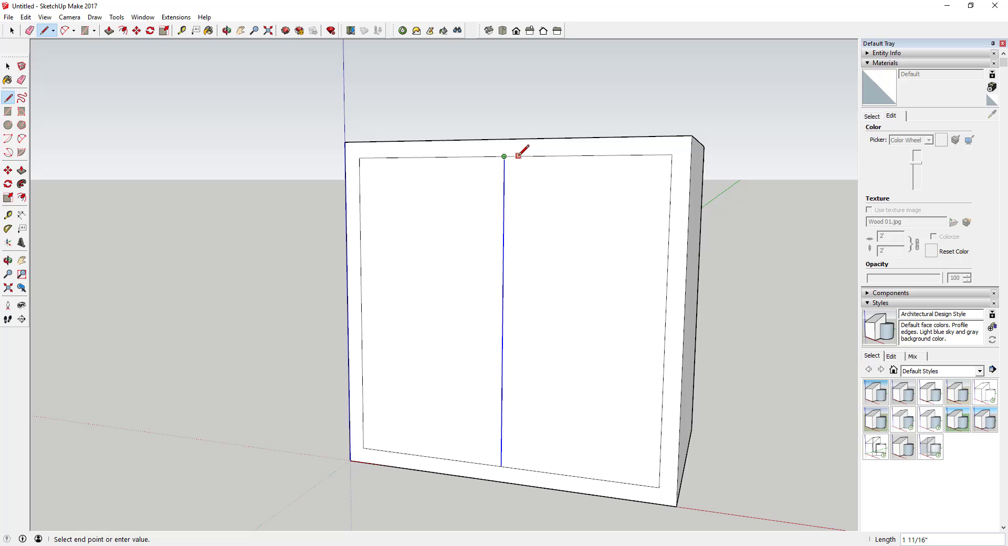
mouse_move(521, 155)
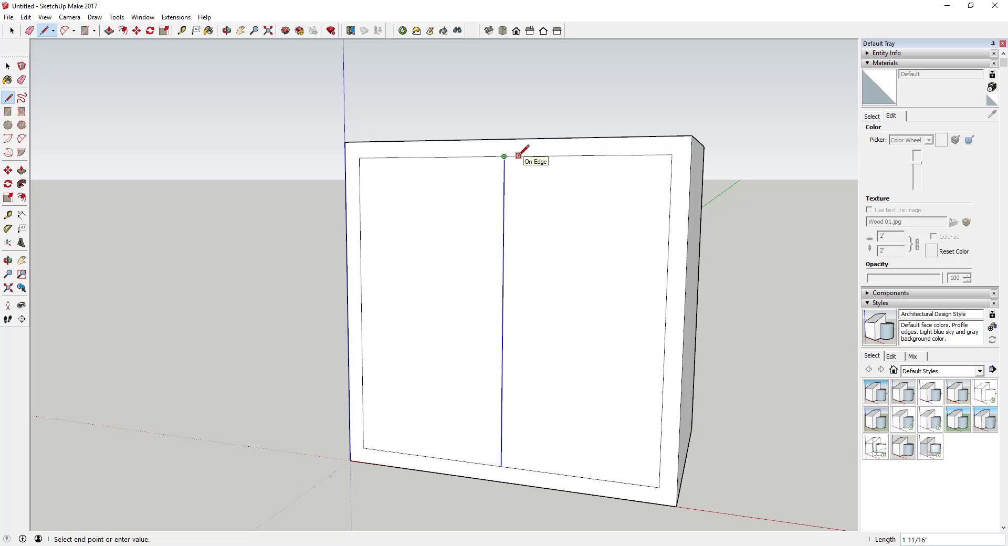
mouse_move(513, 247)
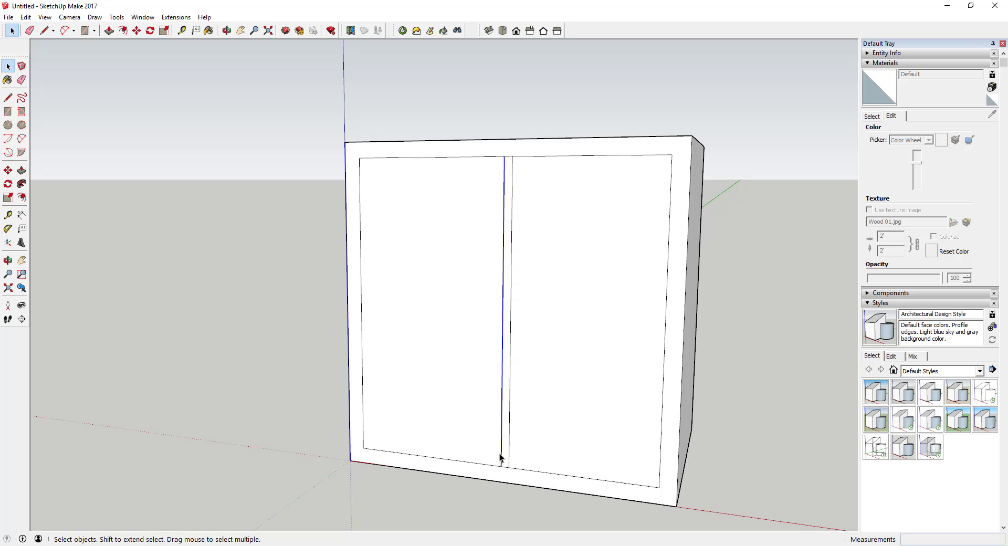
left_click(41, 30)
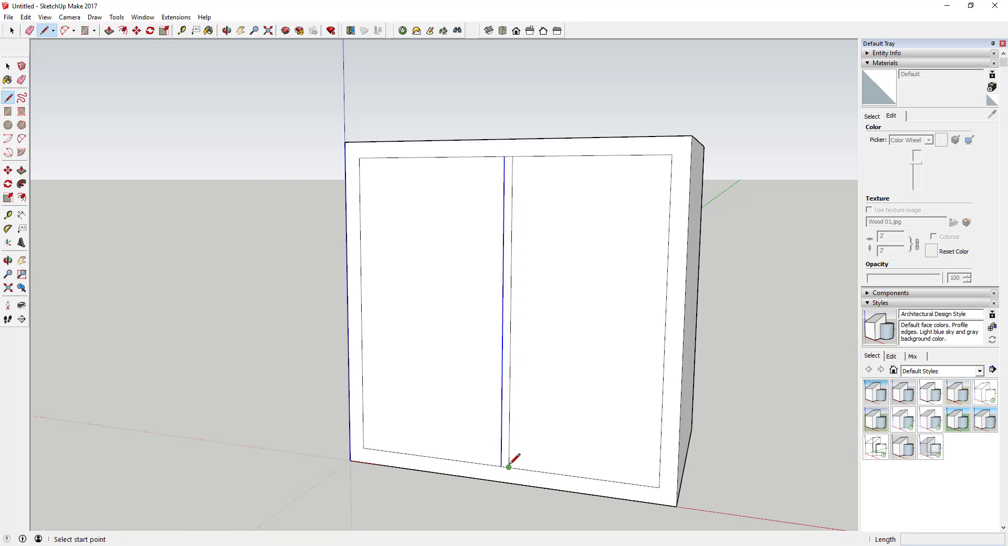
left_click(508, 467)
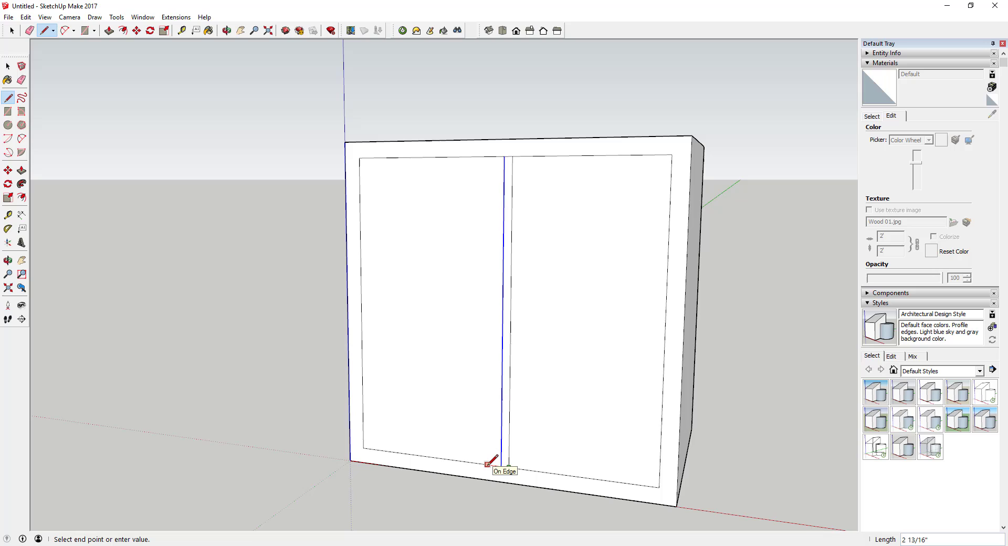
left_click(494, 462)
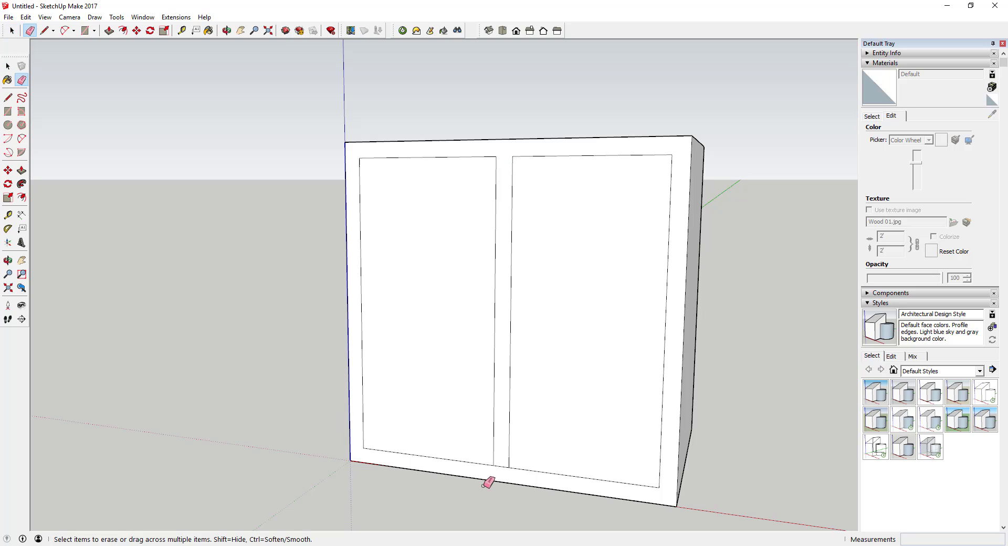
mouse_move(511, 151)
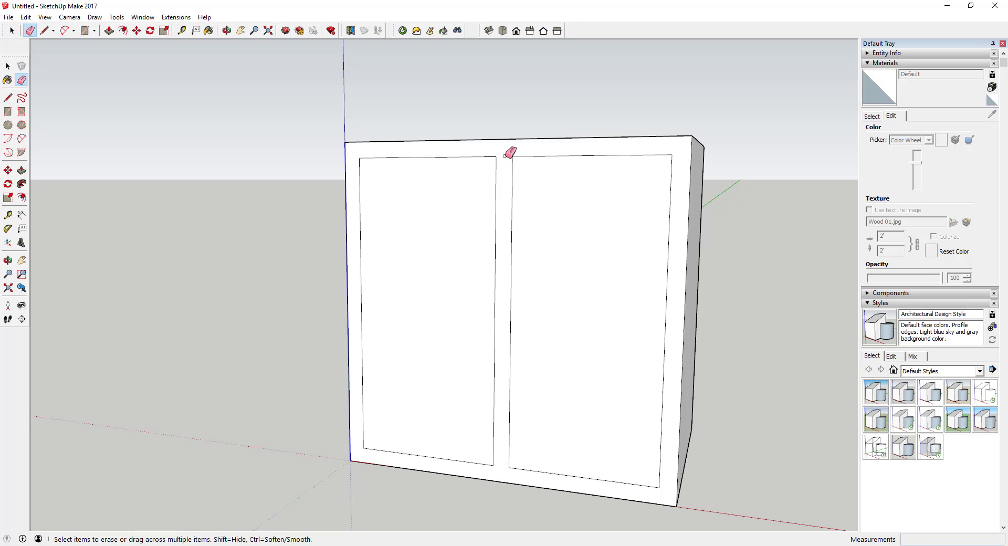
mouse_move(518, 152)
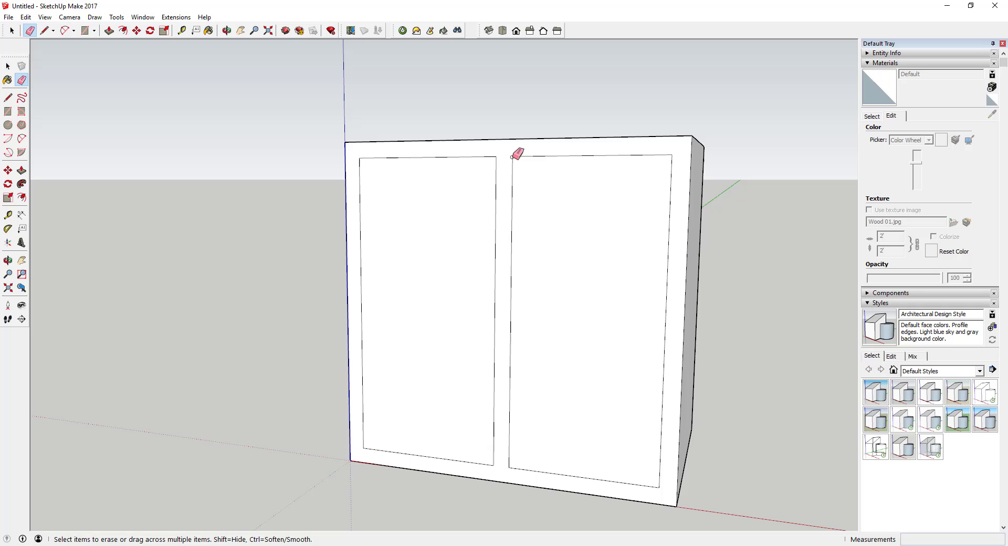
mouse_move(621, 262)
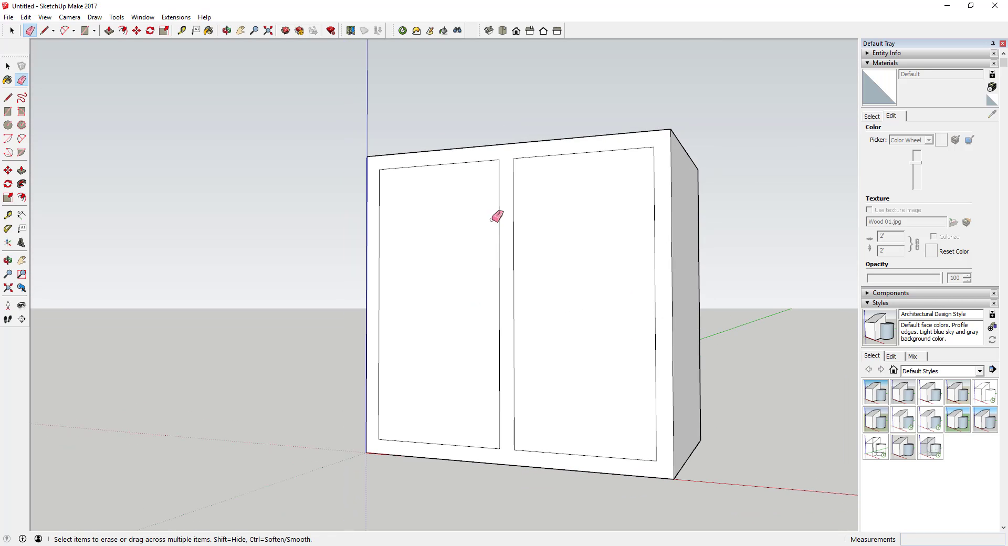
mouse_move(520, 293)
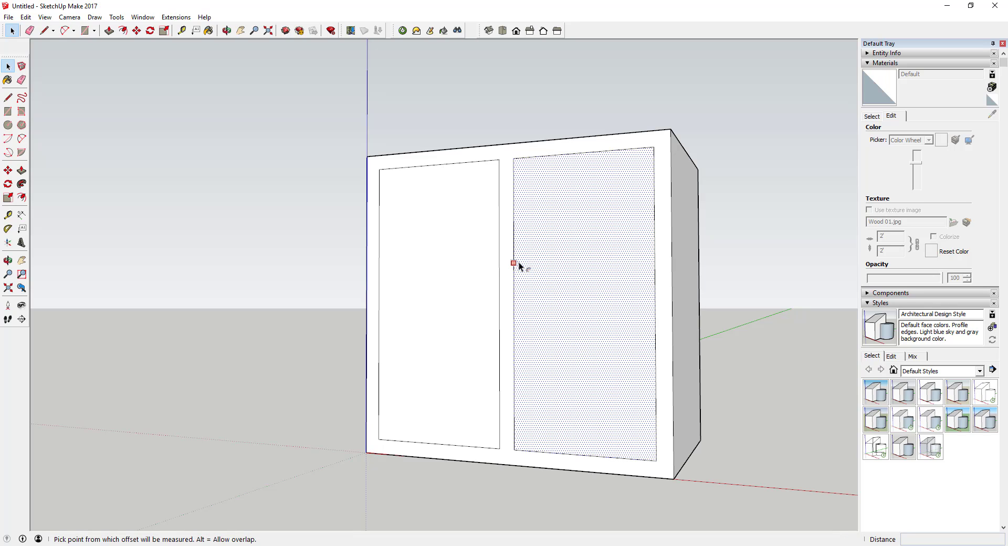
Set the right door's inner panel back 3/4 inch inside its frame
left_click(512, 264)
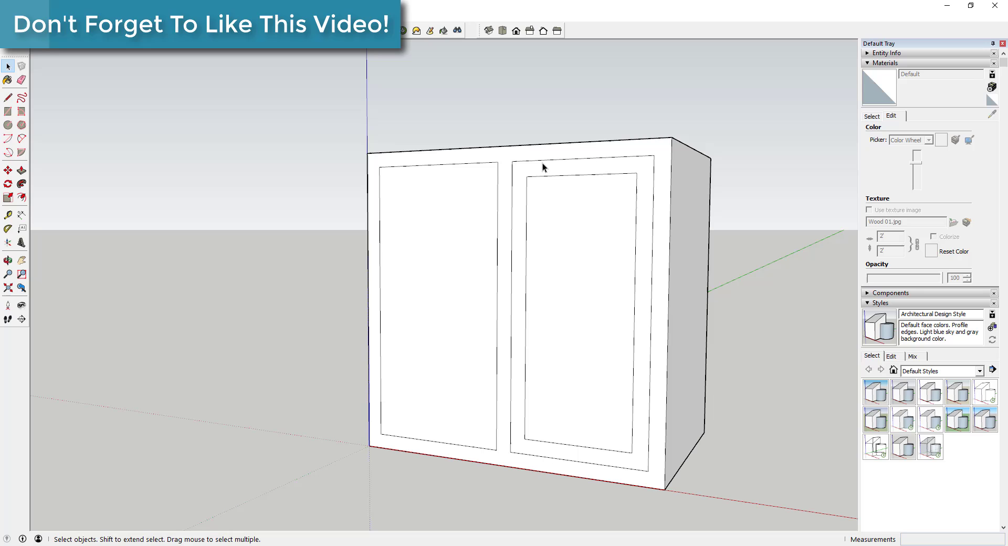
mouse_move(569, 320)
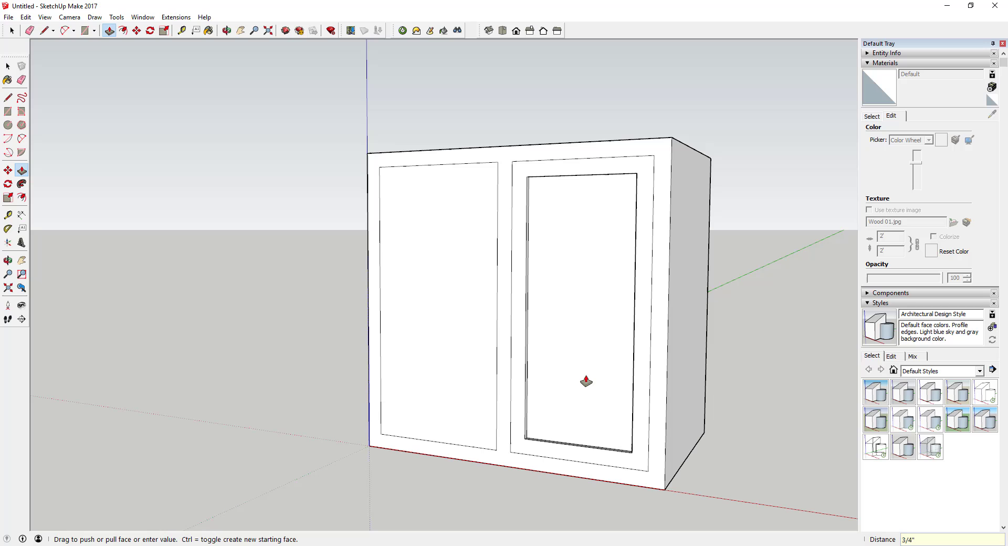
left_click(11, 31)
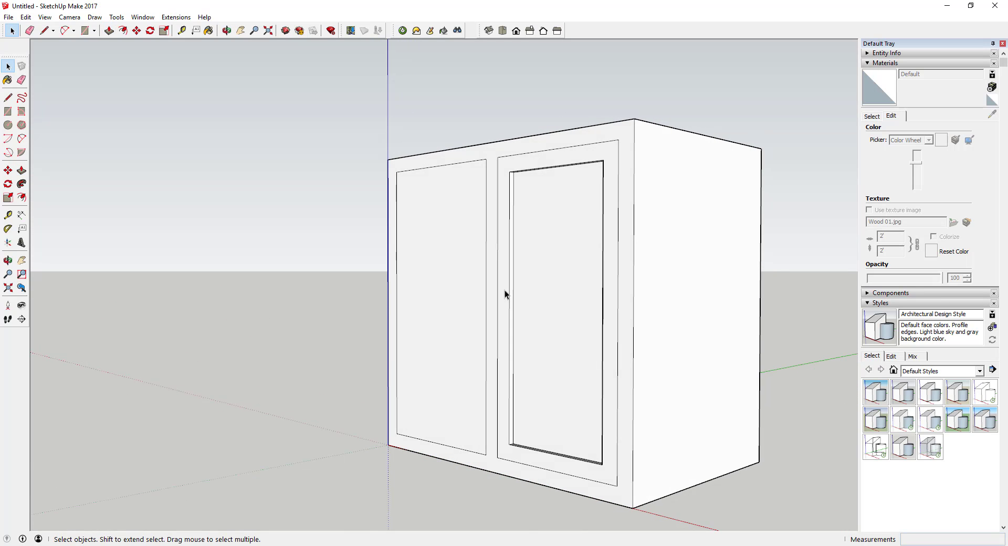
mouse_move(568, 293)
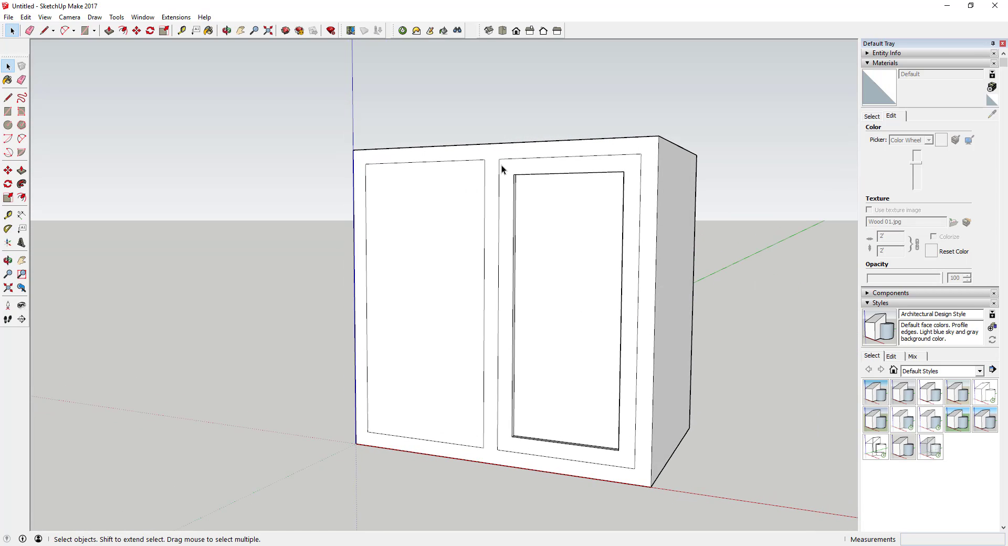
mouse_move(506, 250)
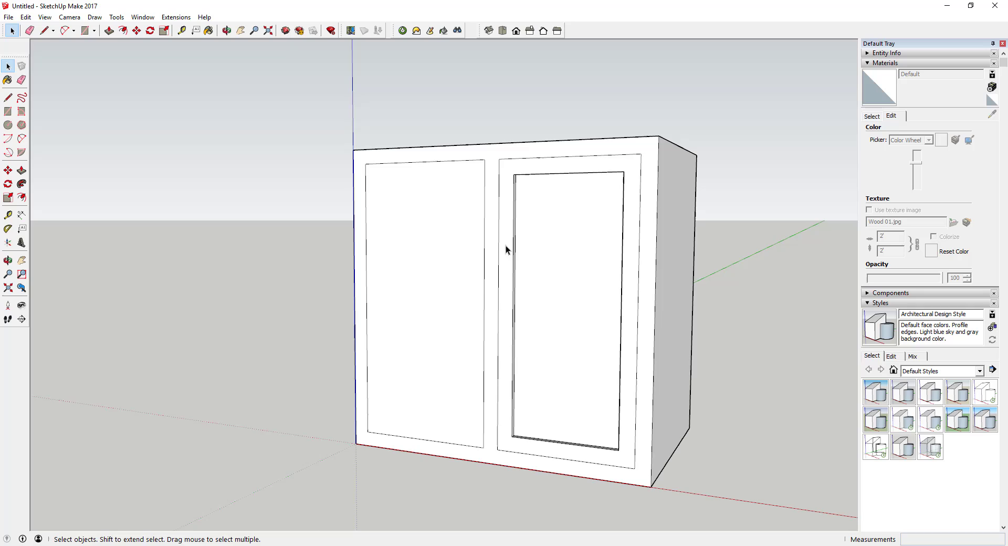
Divide the left opening's side edge into 3 segments and select its bottom and upper faces
right_click(488, 251)
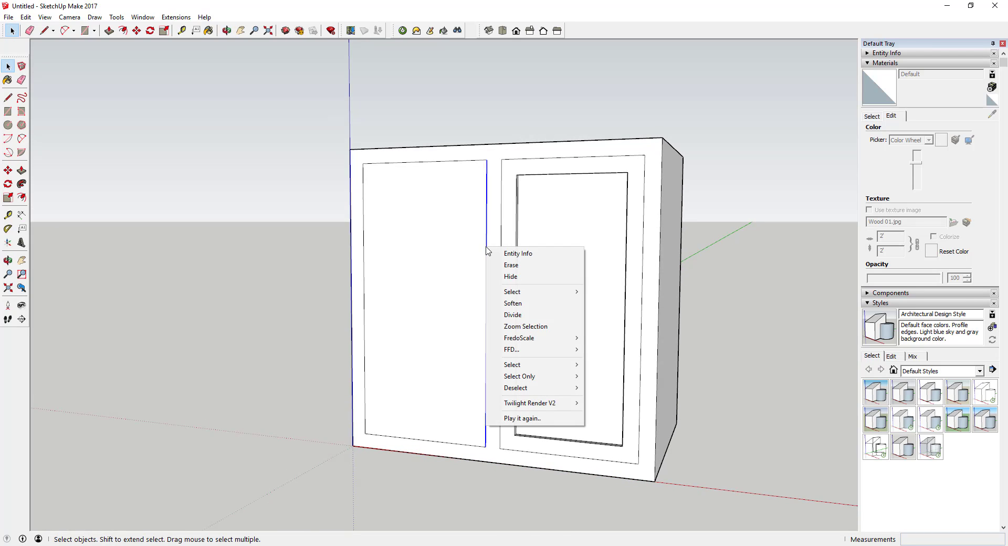
mouse_move(515, 315)
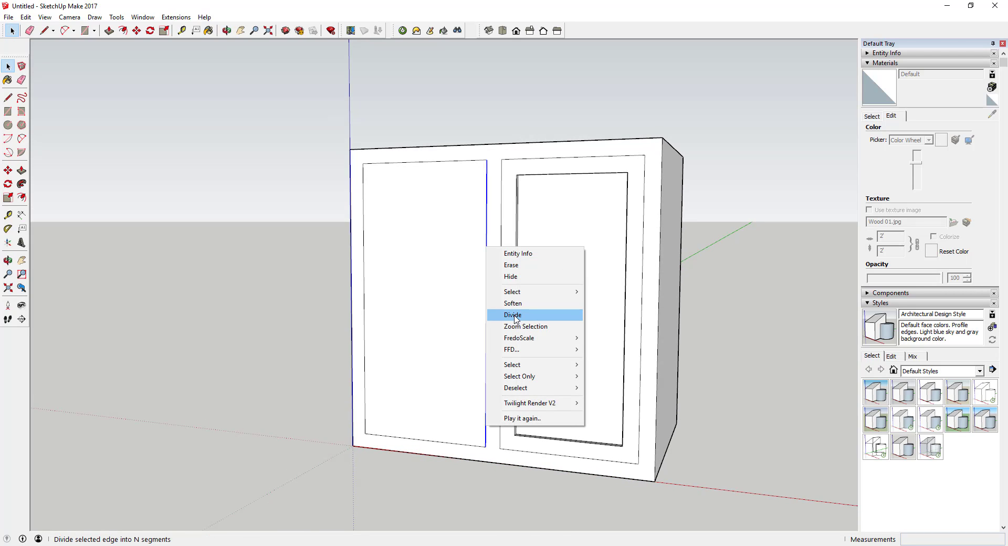
left_click(513, 315)
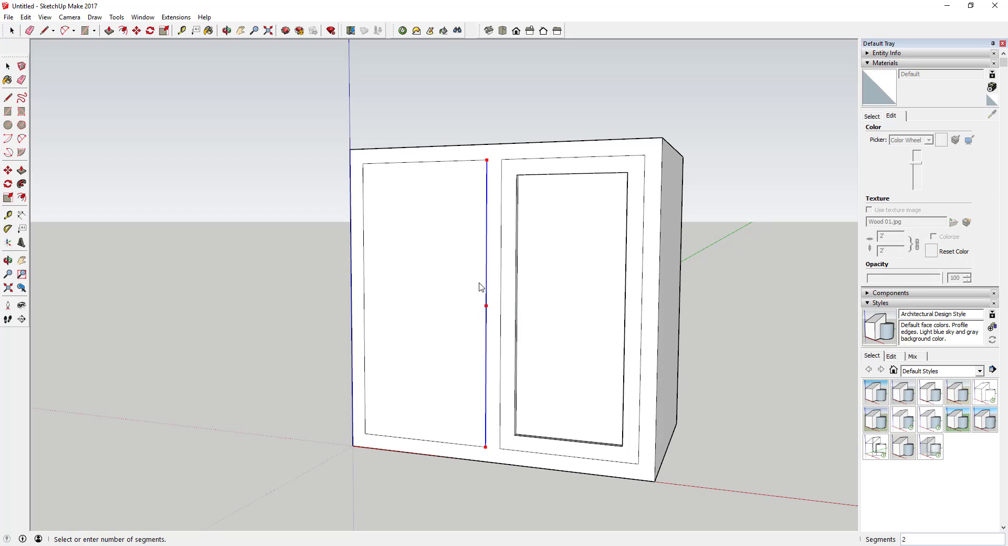
right_click(482, 286)
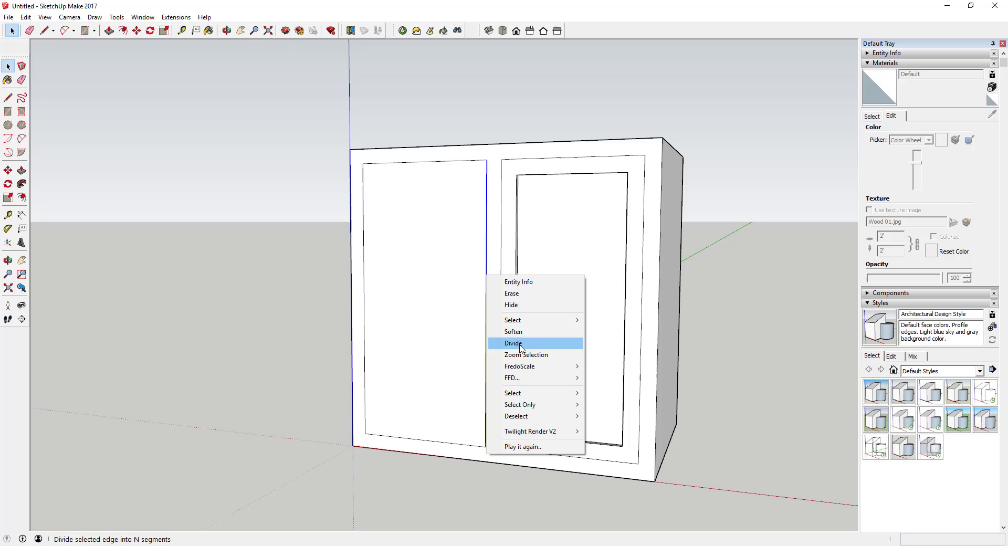
left_click(513, 342)
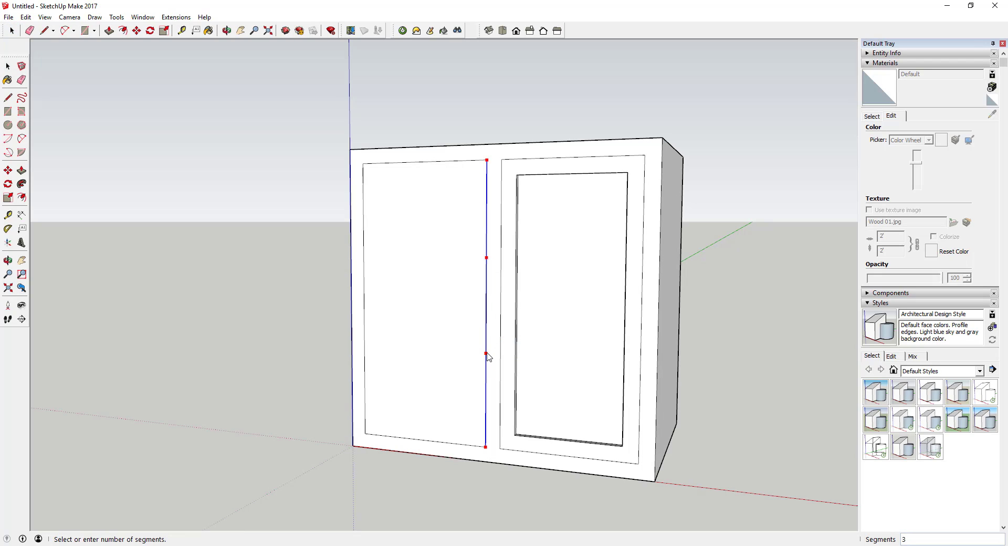
mouse_move(486, 358)
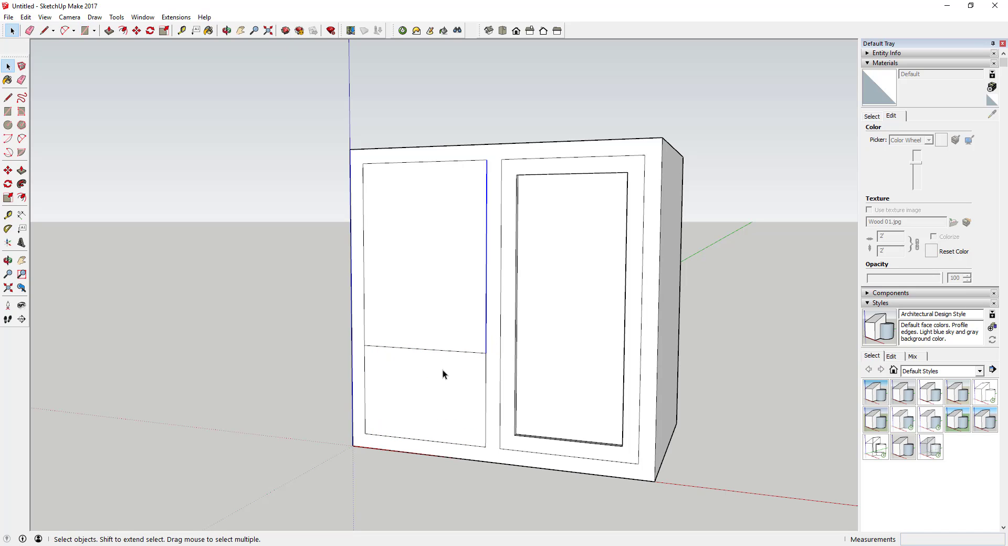
left_click(424, 400)
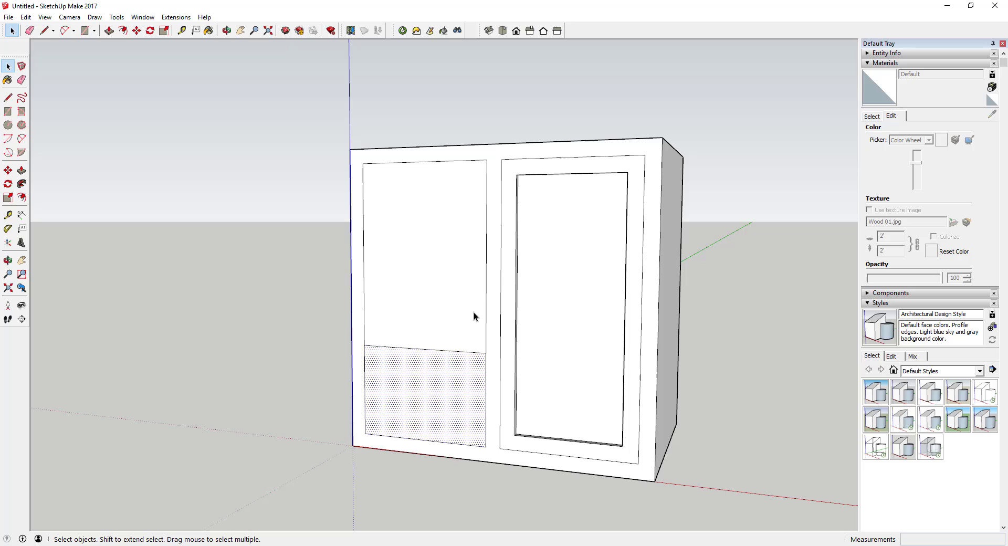
left_click(414, 316)
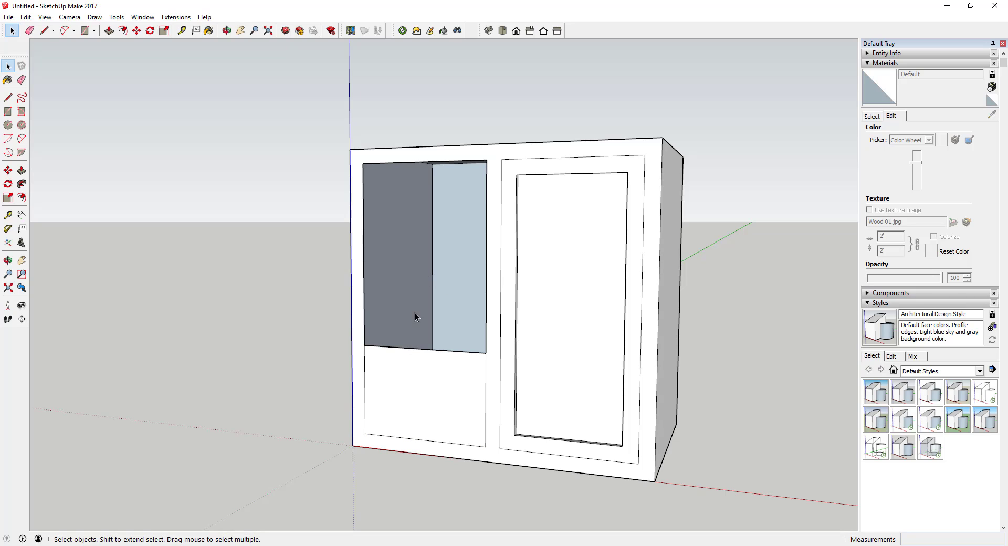
Make the bottom face and its edges a component named Drawer
left_click(434, 396)
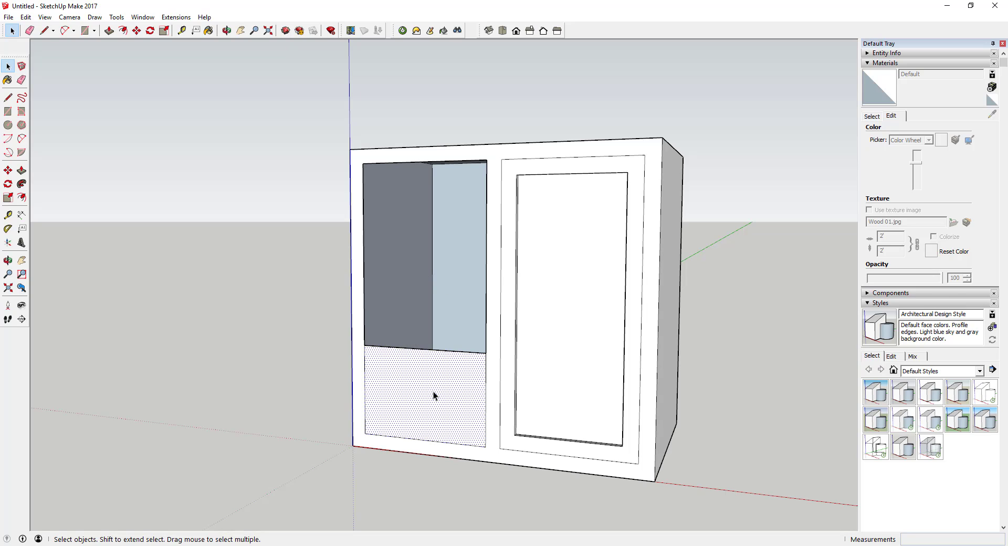
left_click(424, 396)
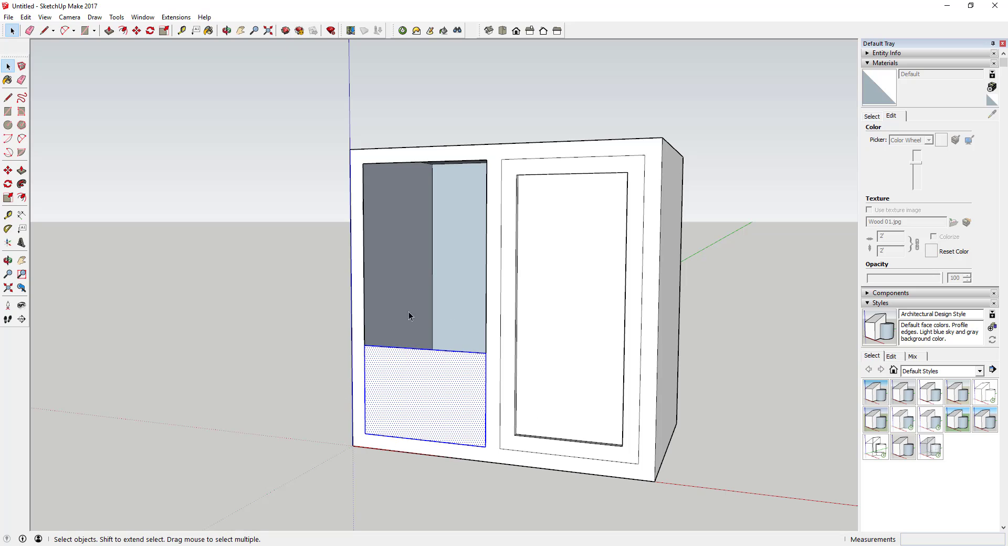
right_click(411, 317)
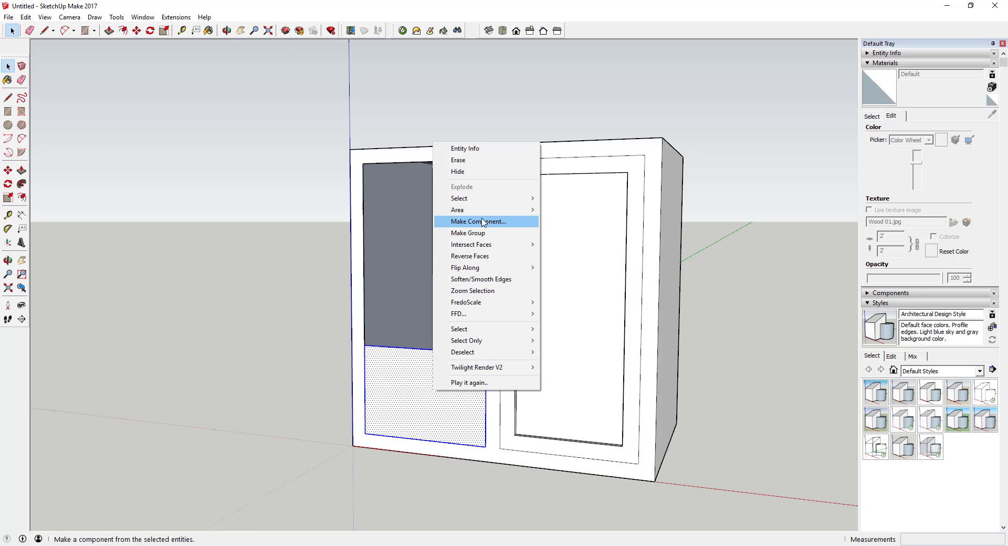
left_click(478, 222)
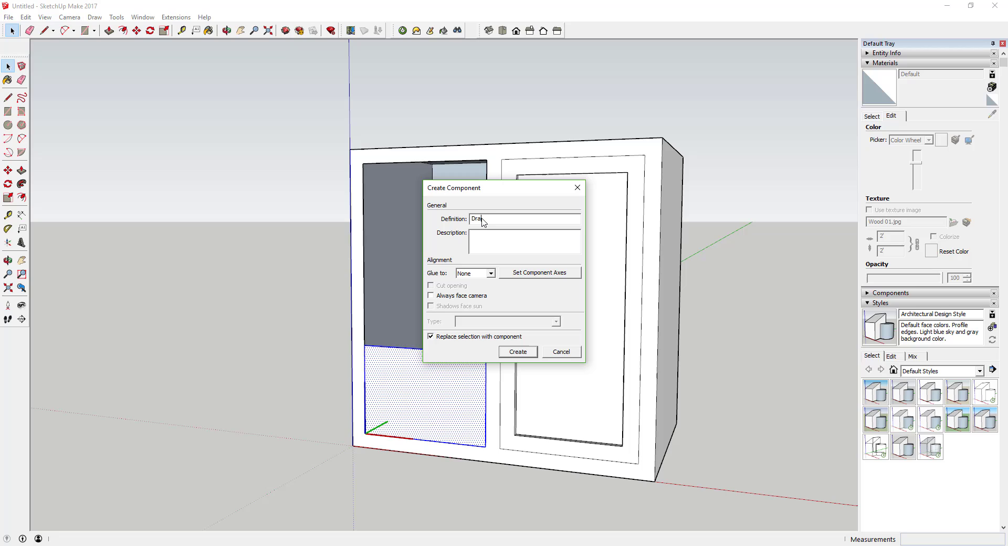
type("wer")
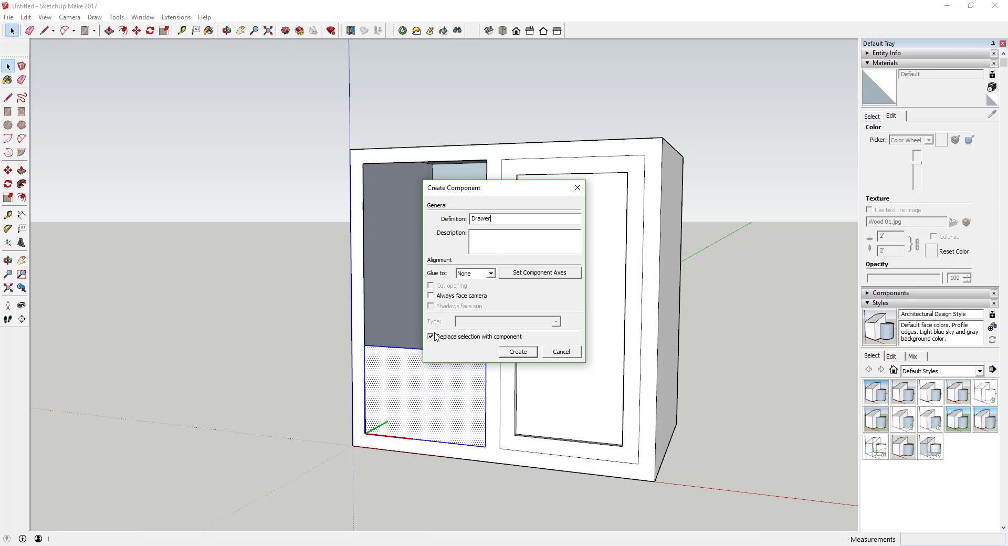
mouse_move(518, 360)
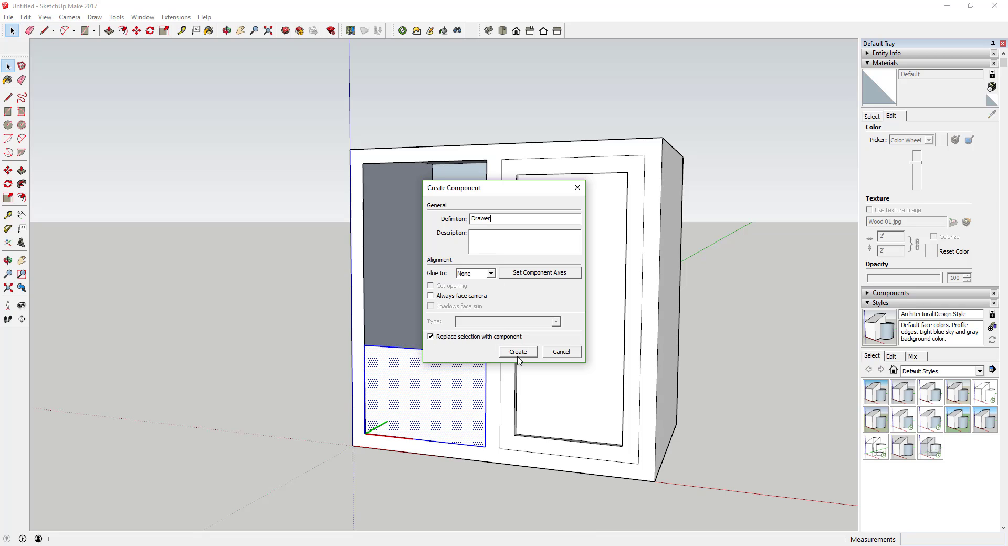
left_click(518, 352)
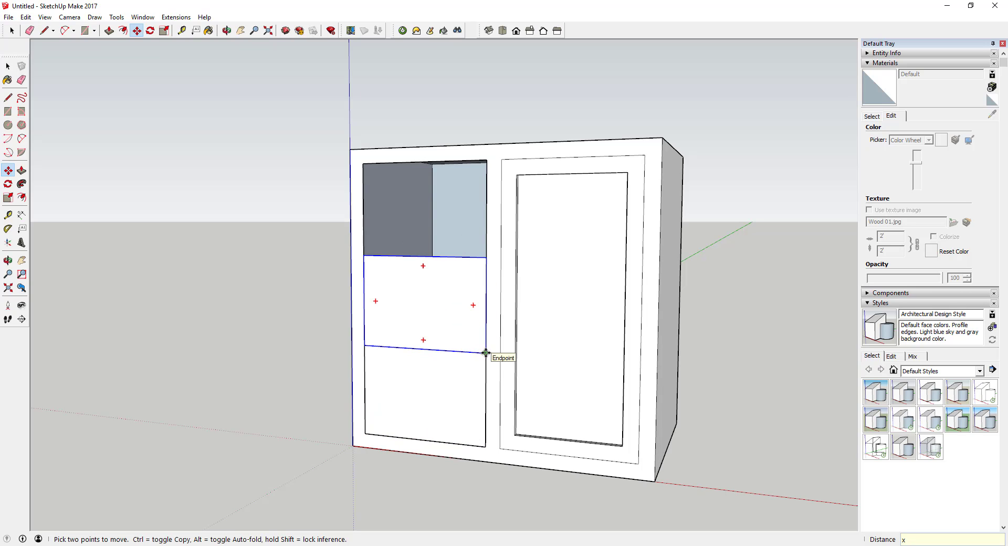
Copy the Drawer upward x2 to fill the opening with three stacked fronts
type("x2")
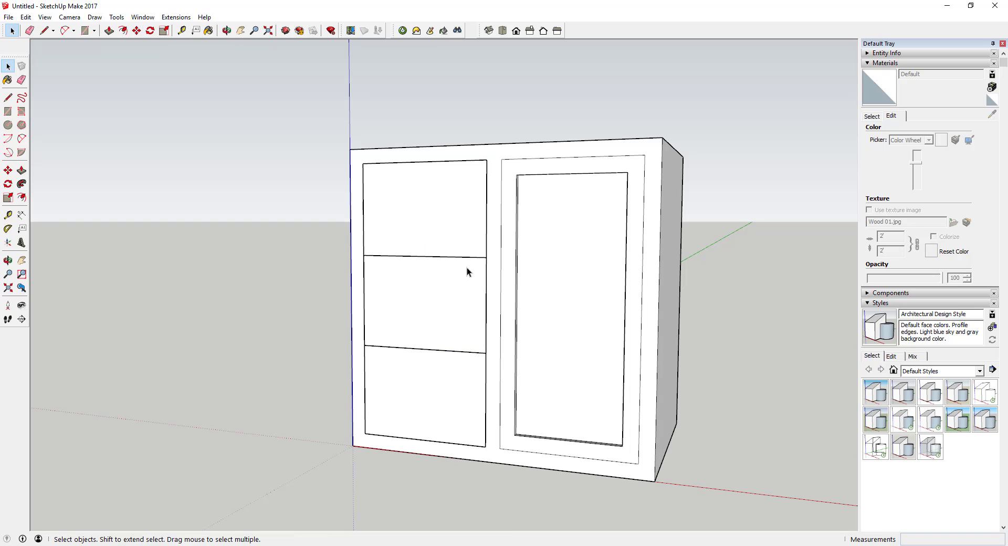
left_click(442, 373)
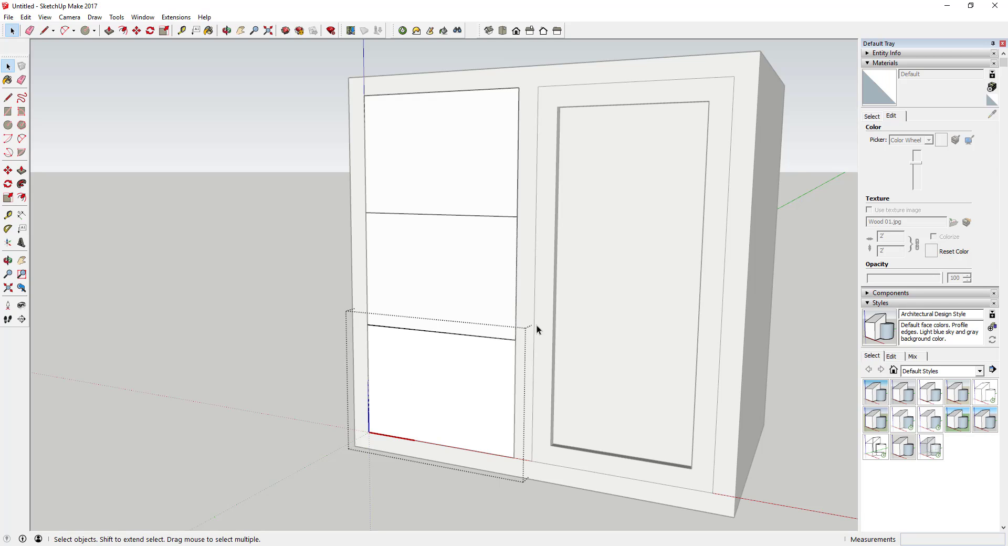
mouse_move(451, 385)
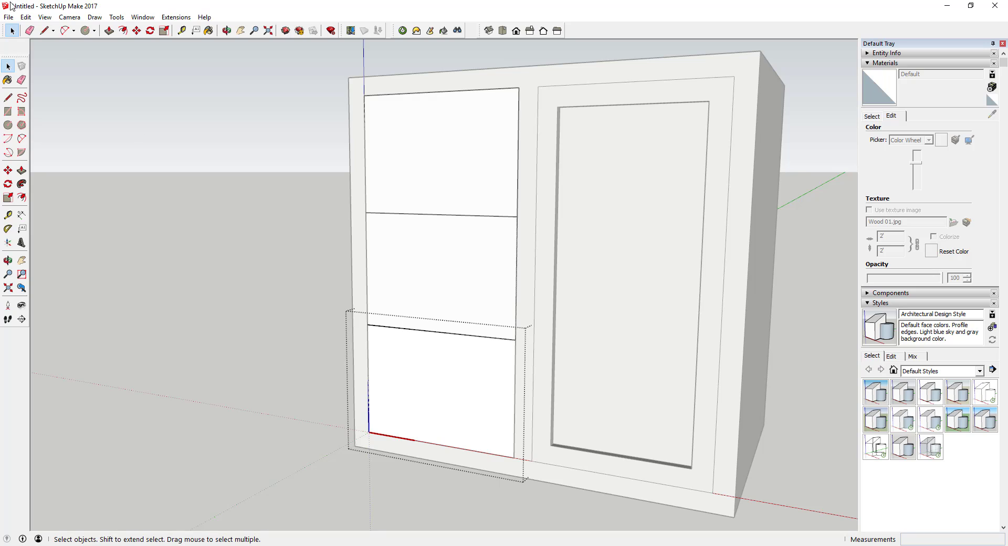
Browse 3D Warehouse to the Drawer Handle model page
left_click(8, 17)
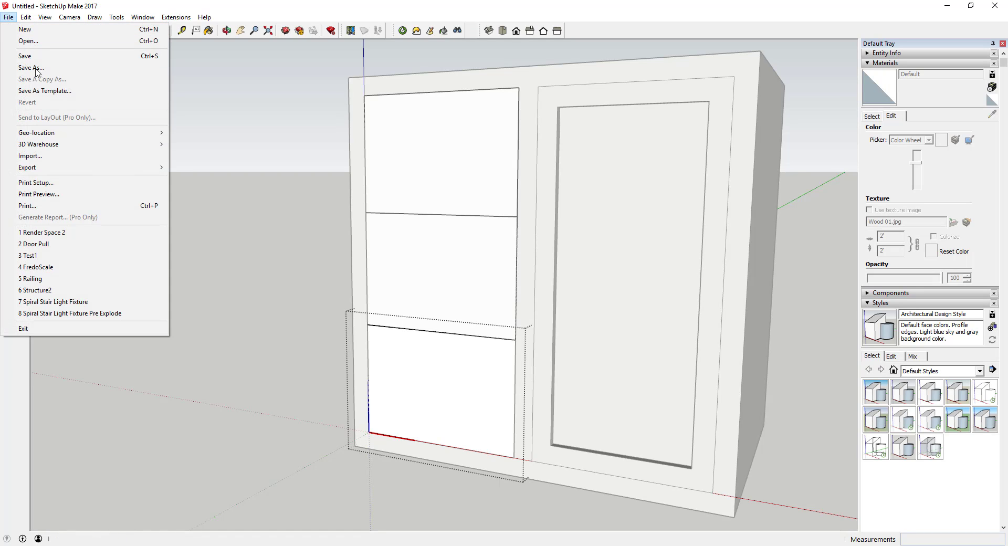
left_click(267, 165)
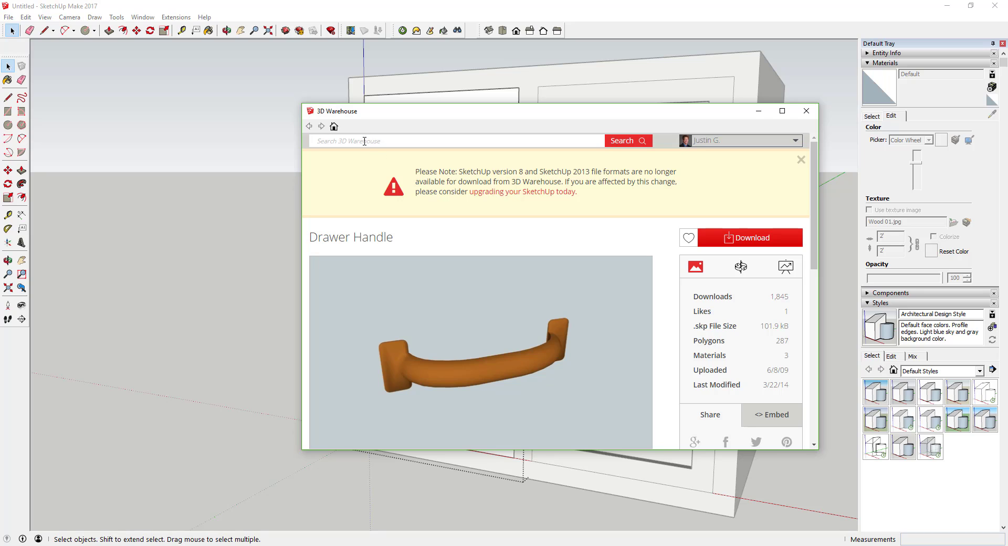
scroll("down", 3)
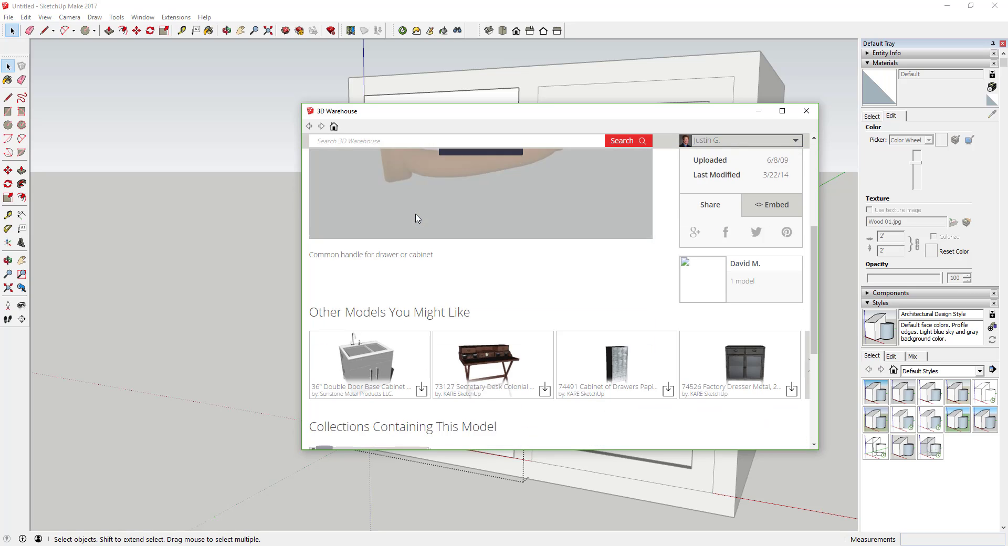
scroll("up", 3)
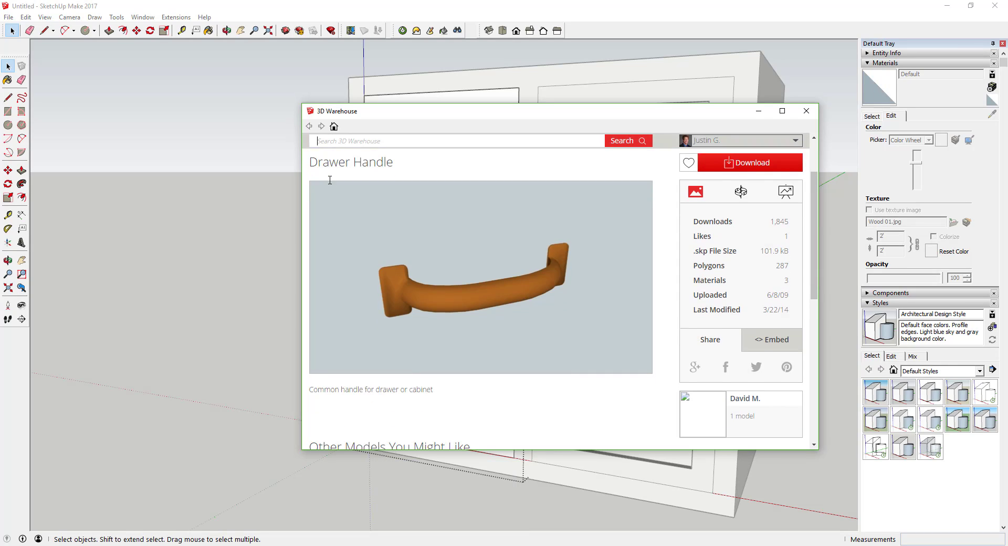
scroll("down", 3)
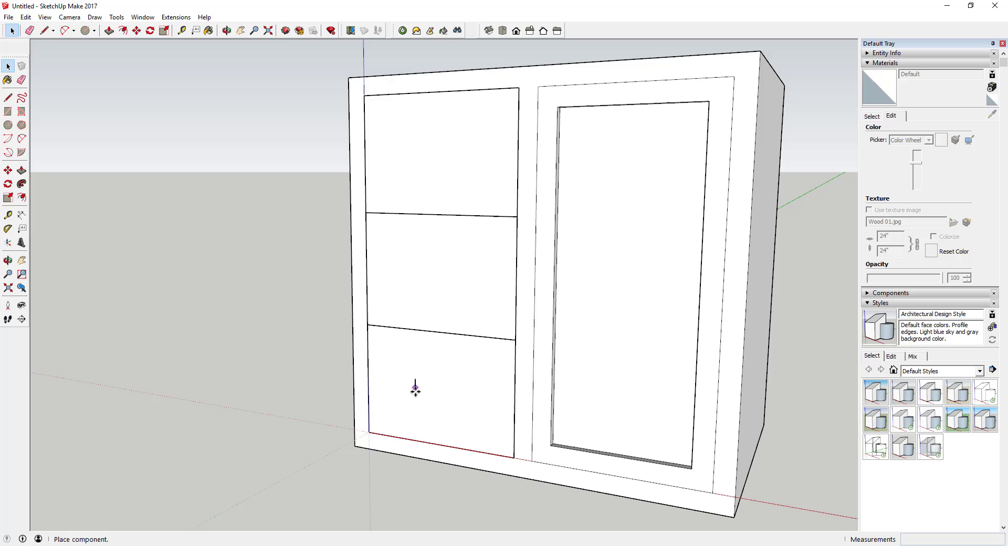
mouse_move(300, 402)
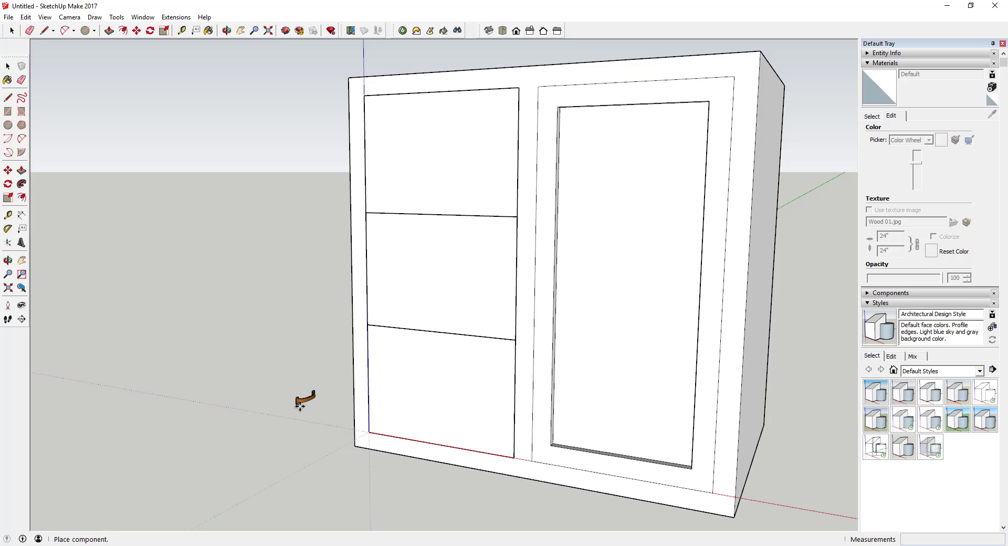
mouse_move(273, 406)
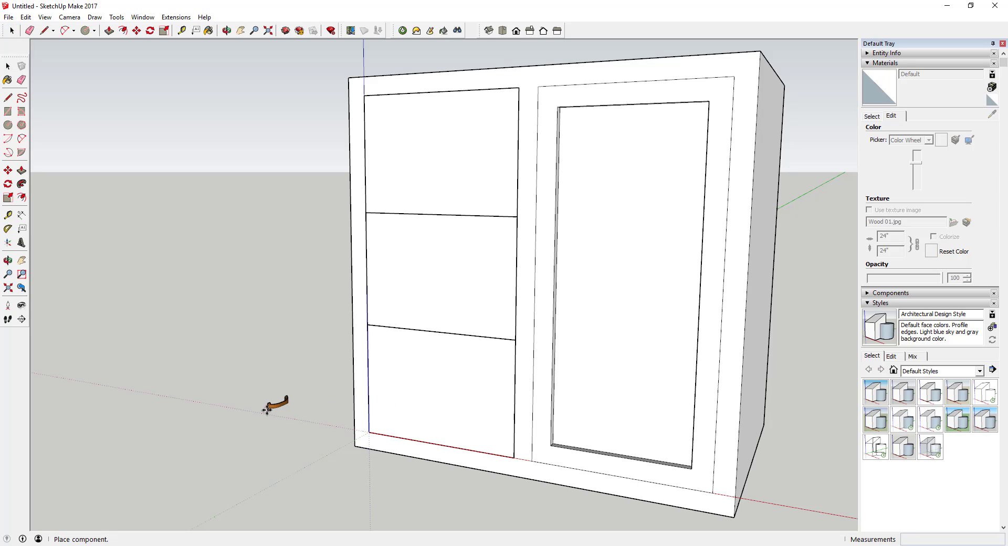
mouse_move(312, 447)
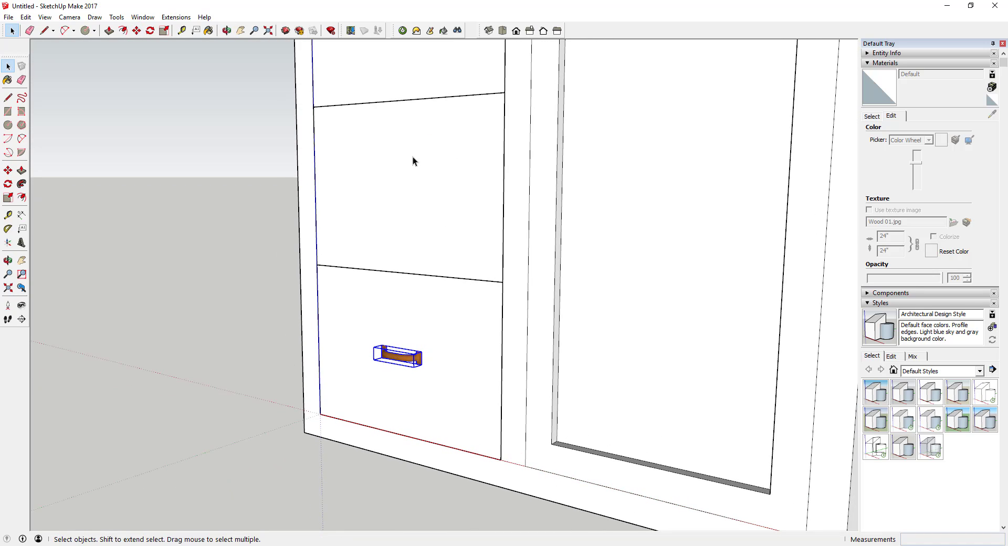
mouse_move(409, 361)
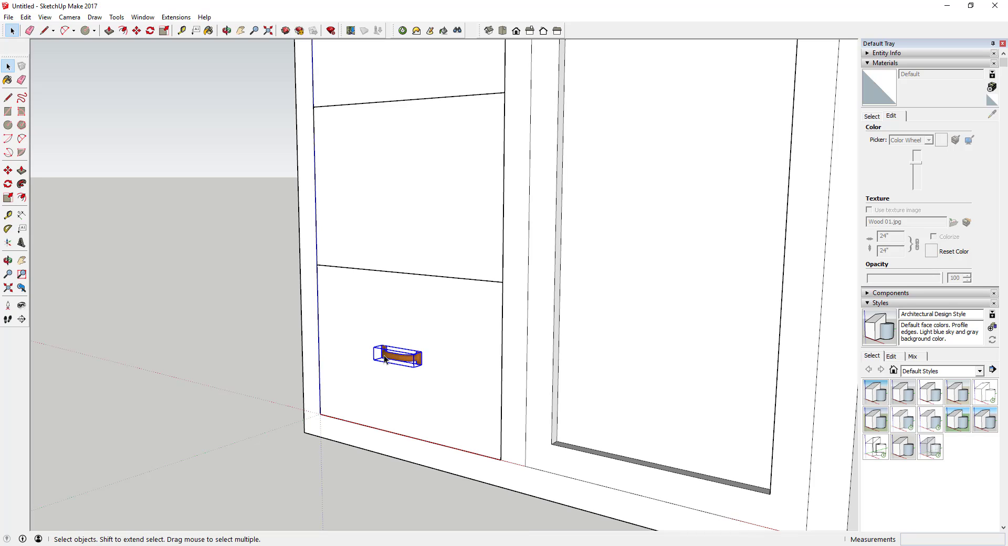
mouse_move(448, 351)
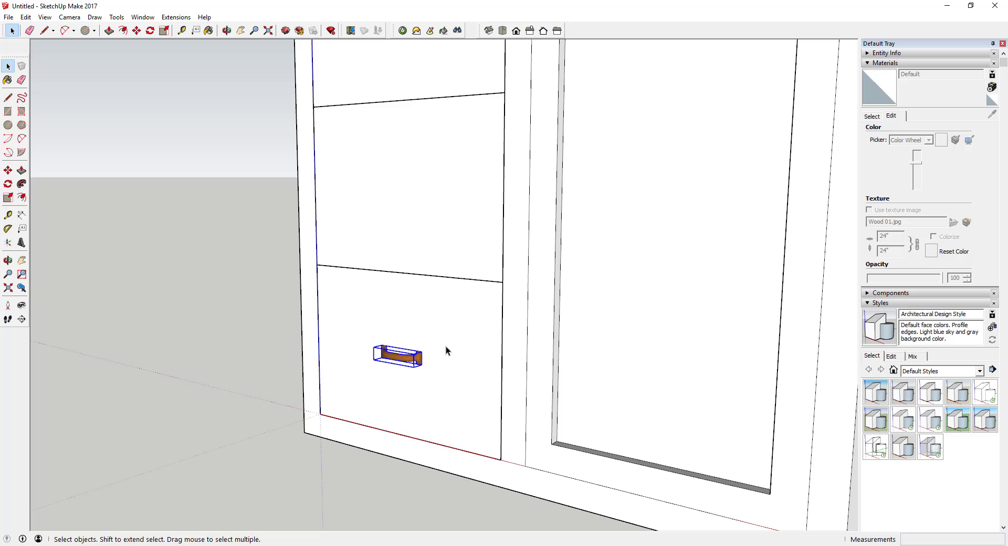
mouse_move(408, 361)
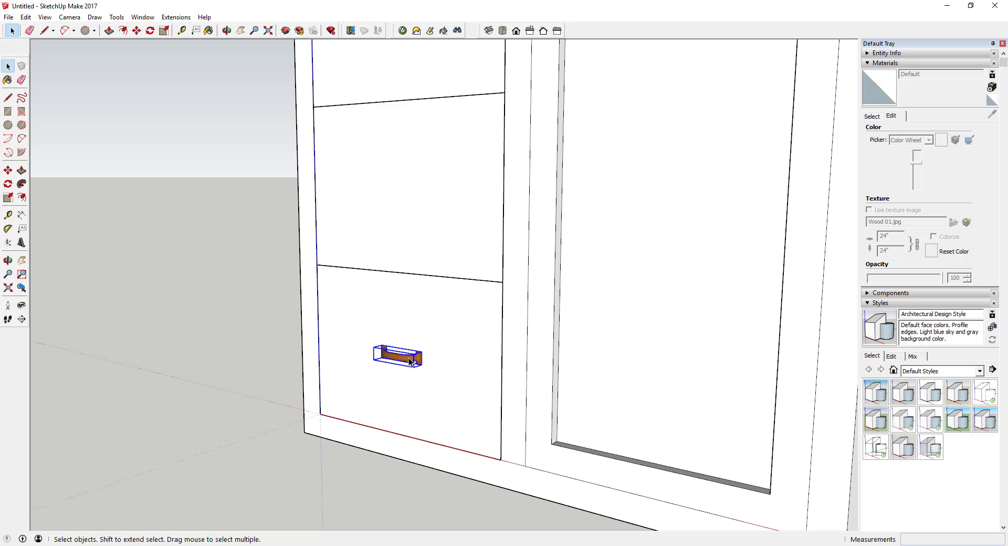
Copy the handle up onto the middle and top drawer fronts
key("Delete")
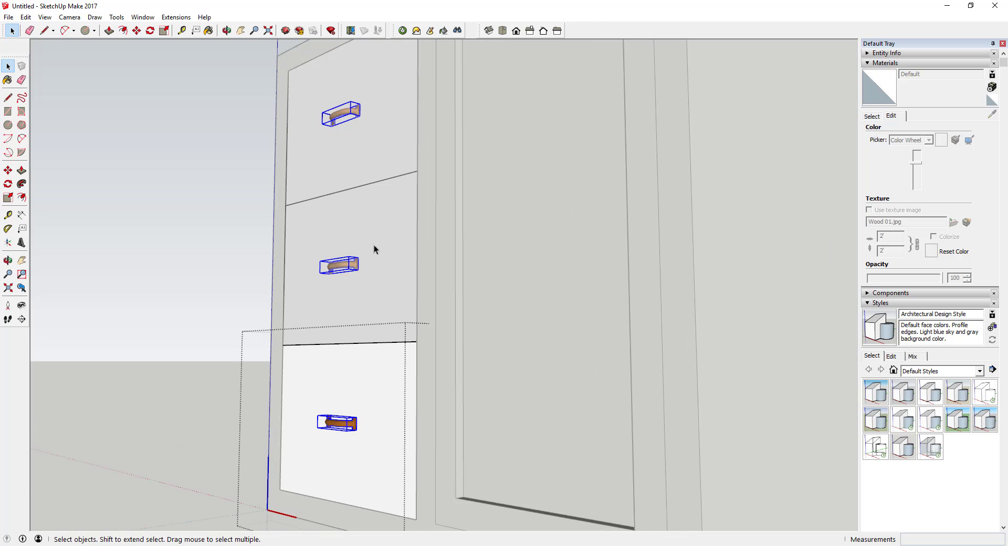
mouse_move(334, 267)
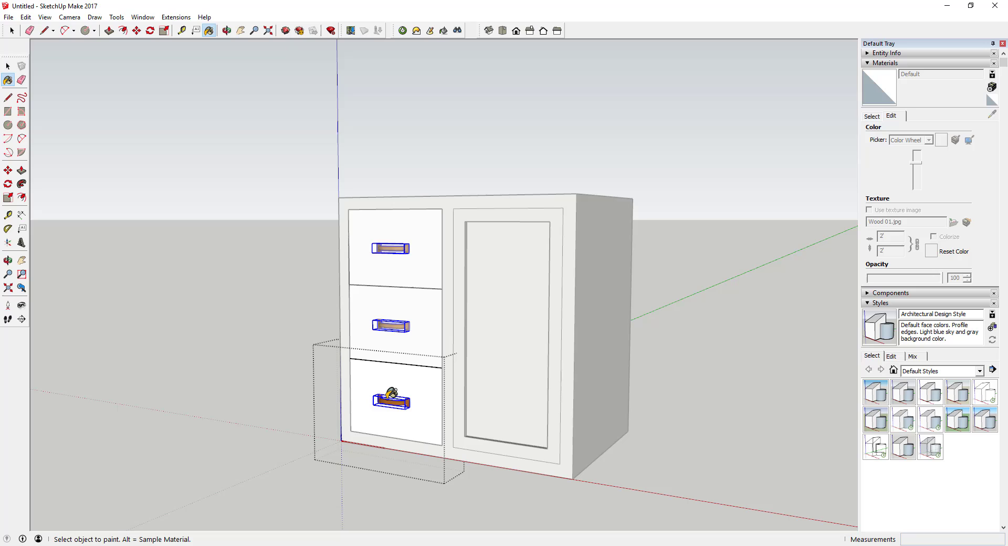
Apply a light metallic material to the drawer handle component
left_click(11, 31)
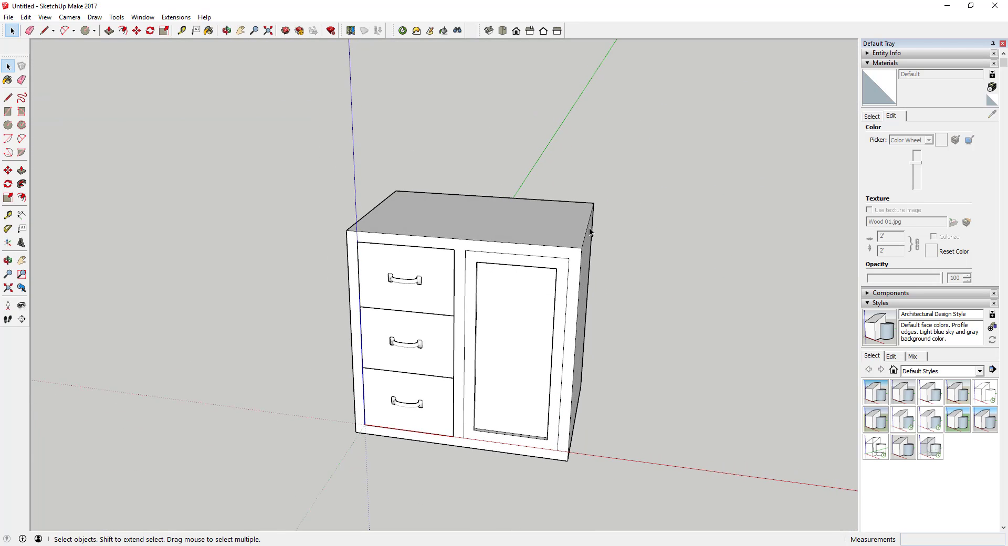
Offset the top face outward and raise the outer ring into a thick overhanging top slab
left_click(122, 30)
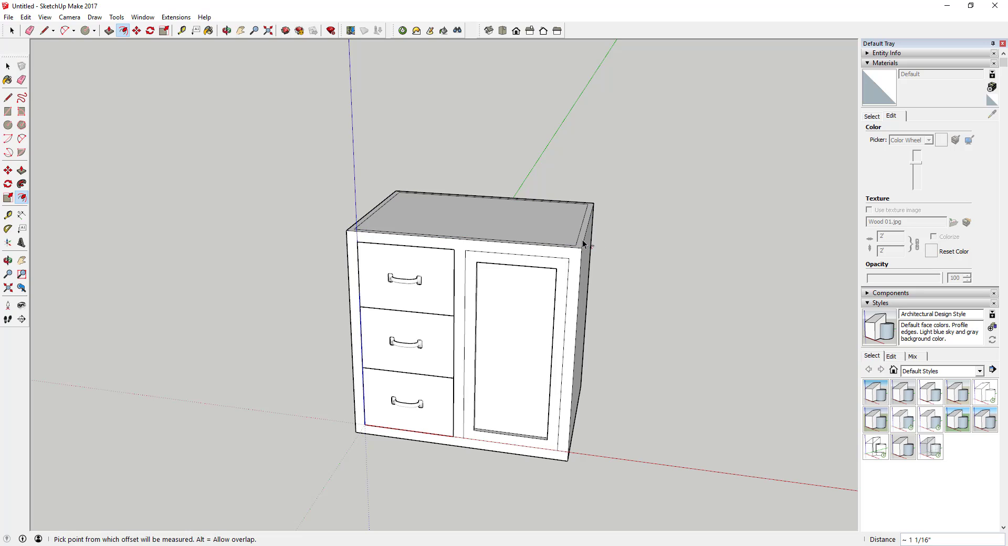
left_click(585, 243)
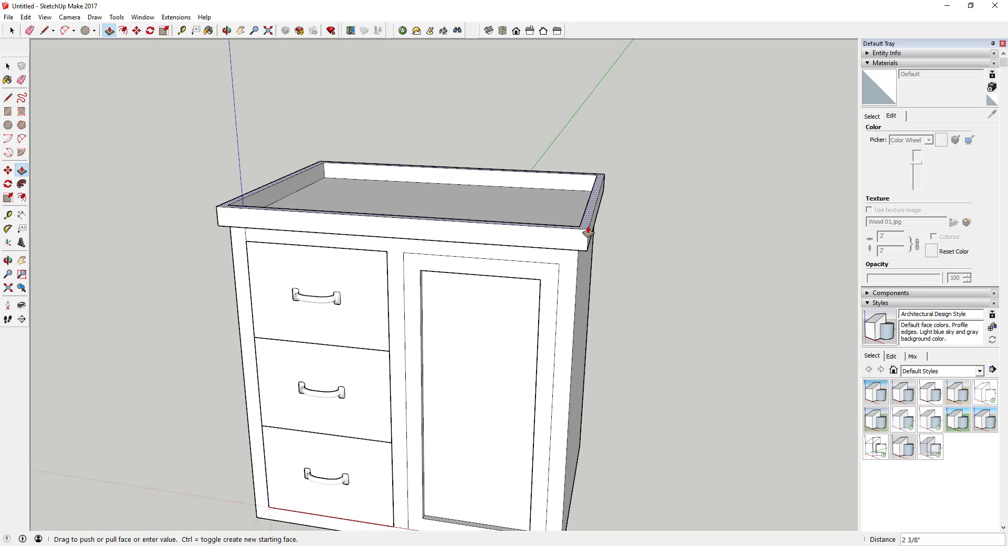
left_click(88, 31)
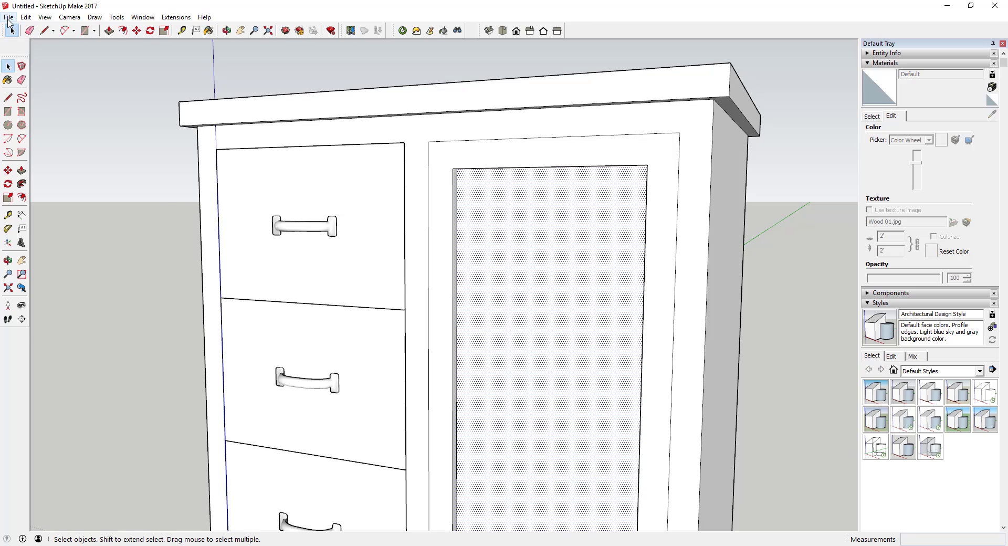
mouse_move(190, 151)
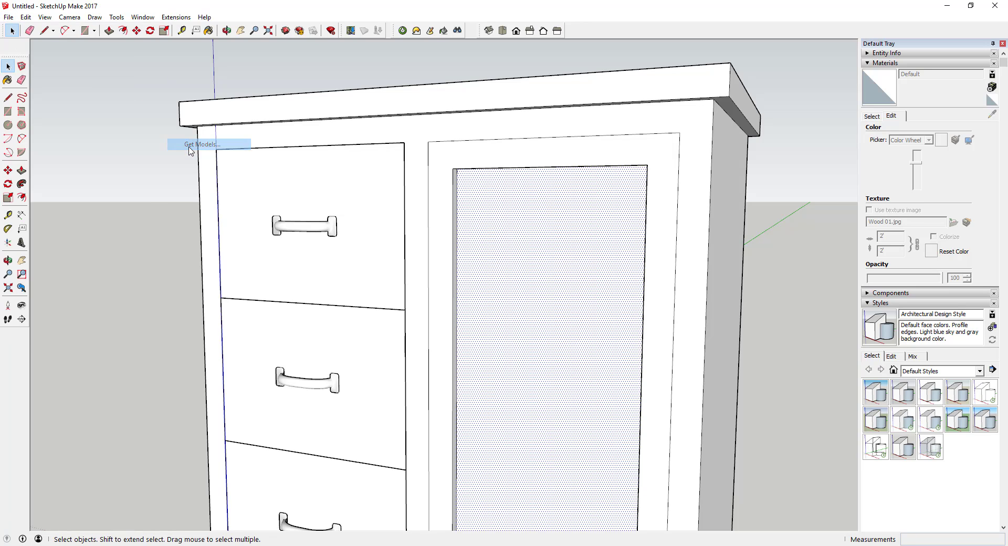
Search 3D Warehouse for 'cabinet pull' and view the Door Knob/Drawer Pull model
left_click(203, 144)
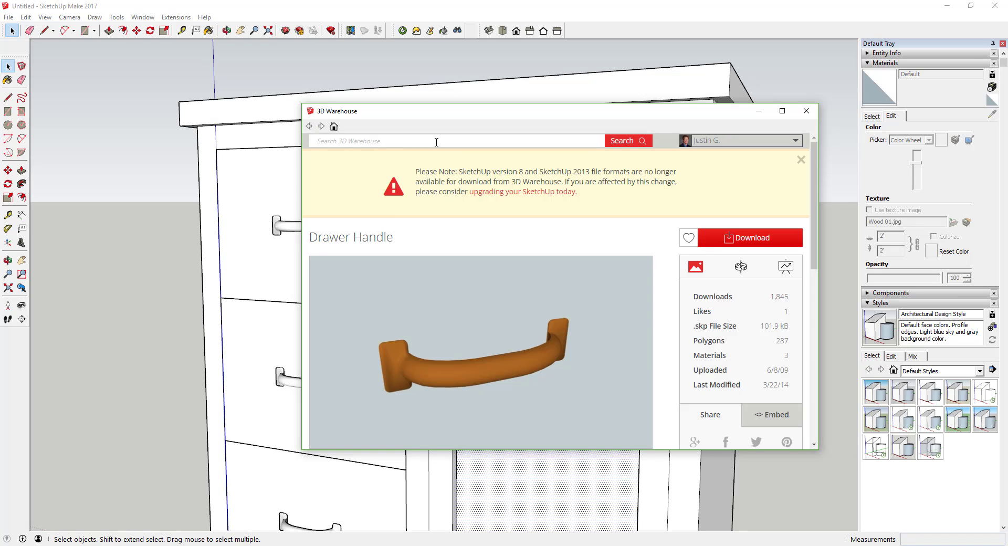
type("cabinet pull")
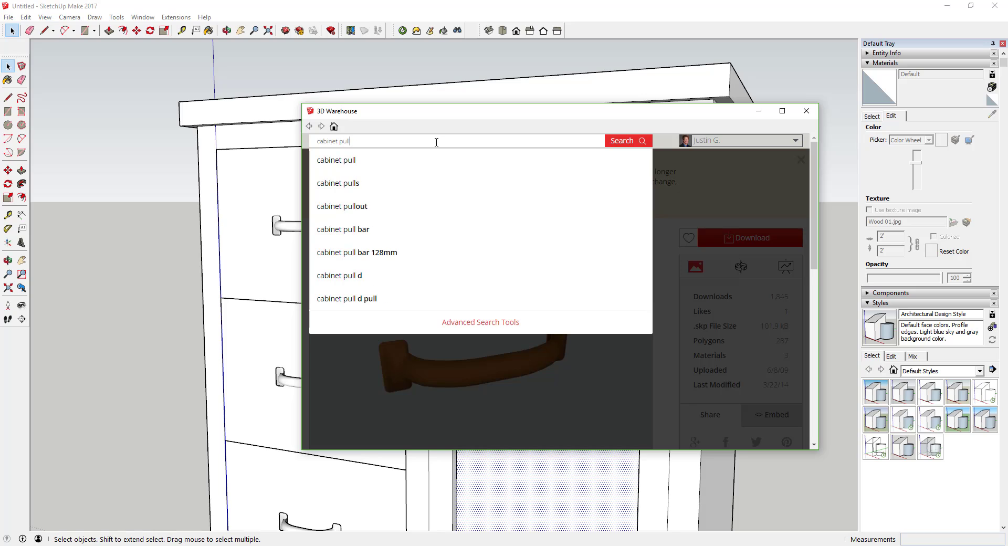
left_click(621, 141)
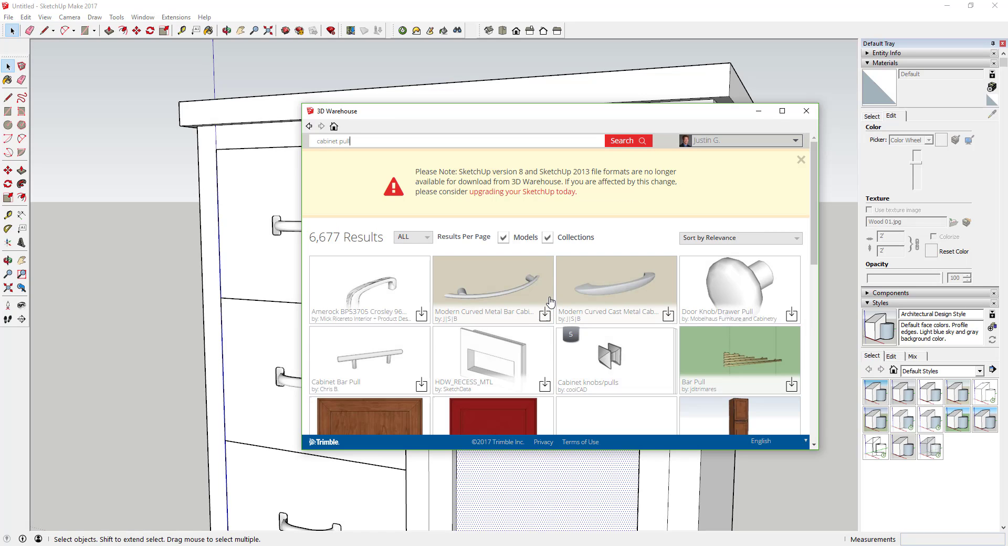
left_click(801, 160)
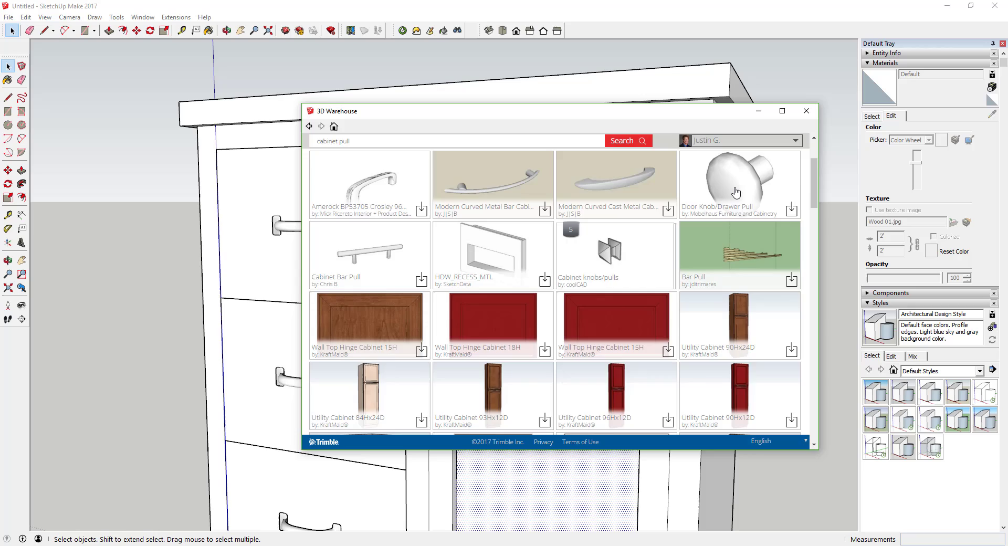
left_click(738, 180)
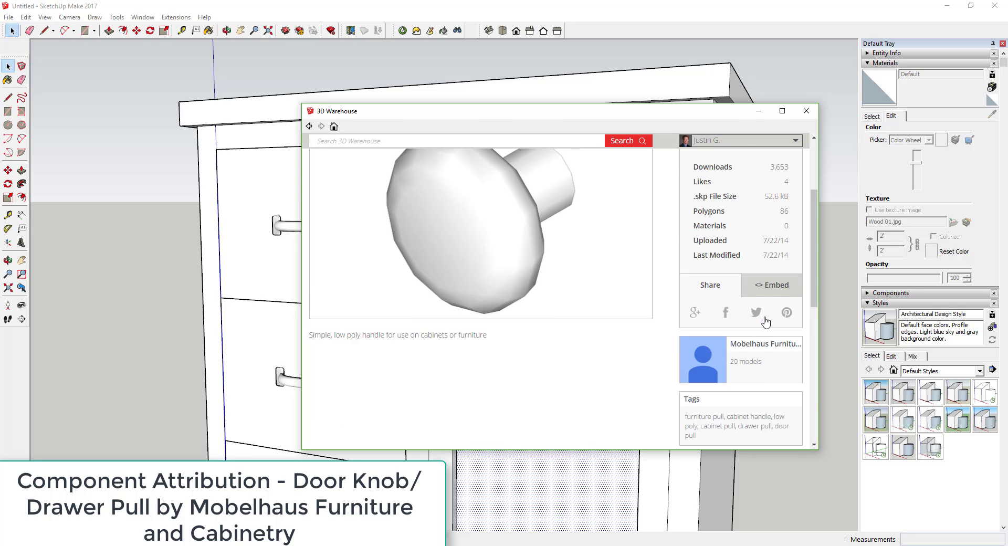
Download the Door Knob/Drawer Pull and load it directly into the model
left_click(747, 238)
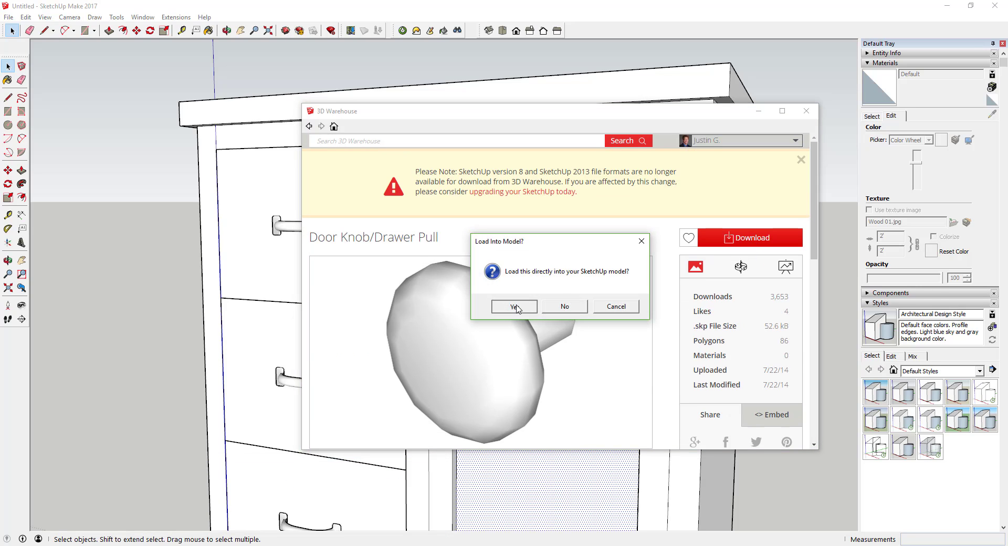
left_click(514, 307)
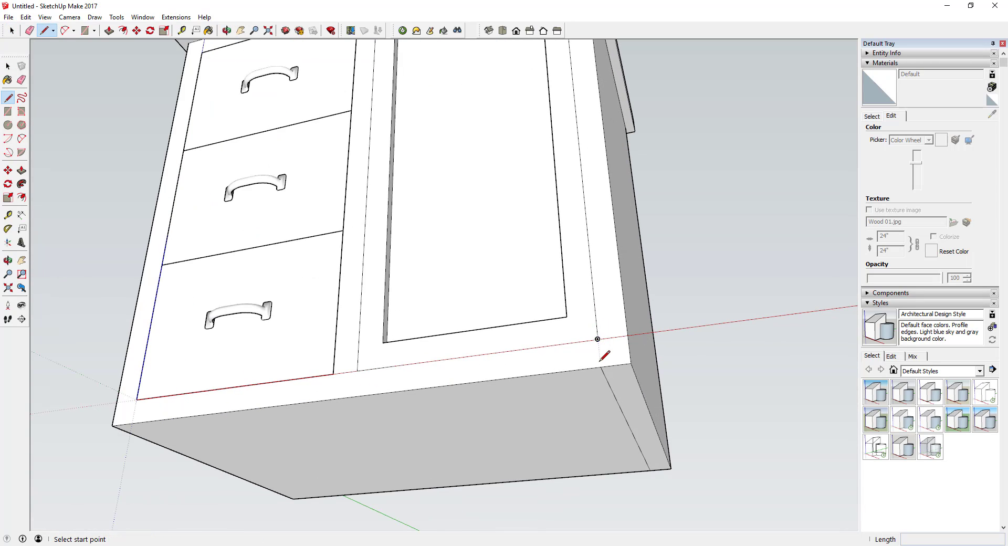
mouse_move(624, 393)
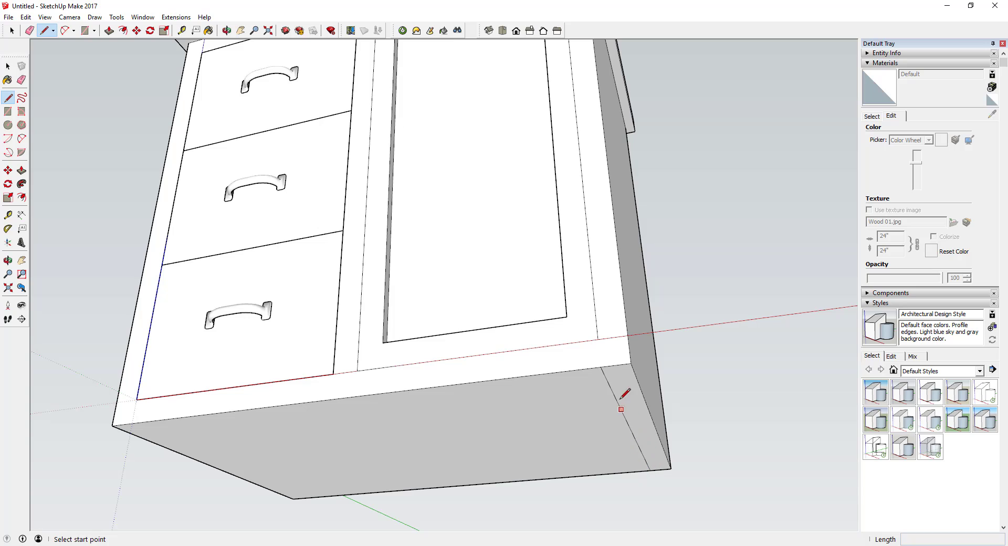
Draw a front-to-back line across the cabinet's underside near its right side
left_click(11, 30)
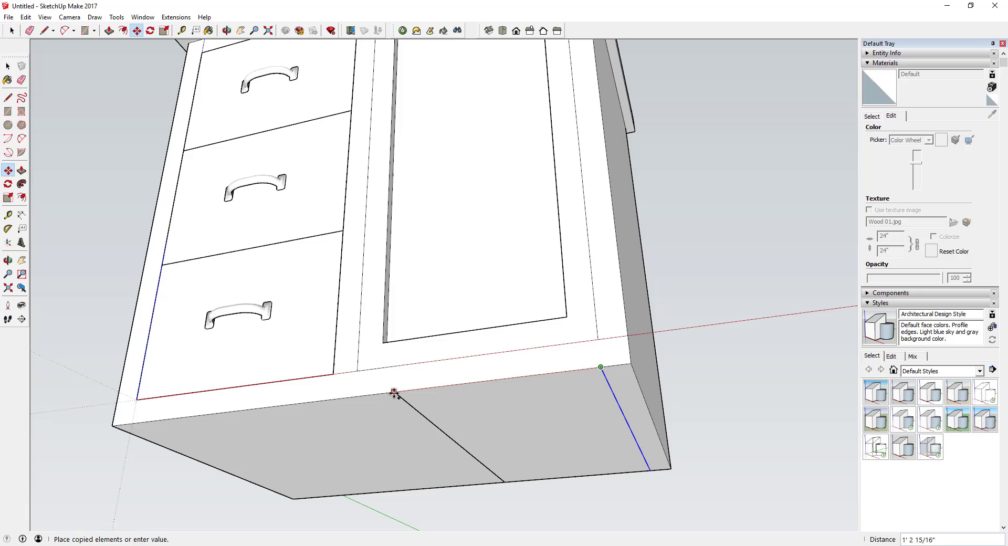
mouse_move(134, 399)
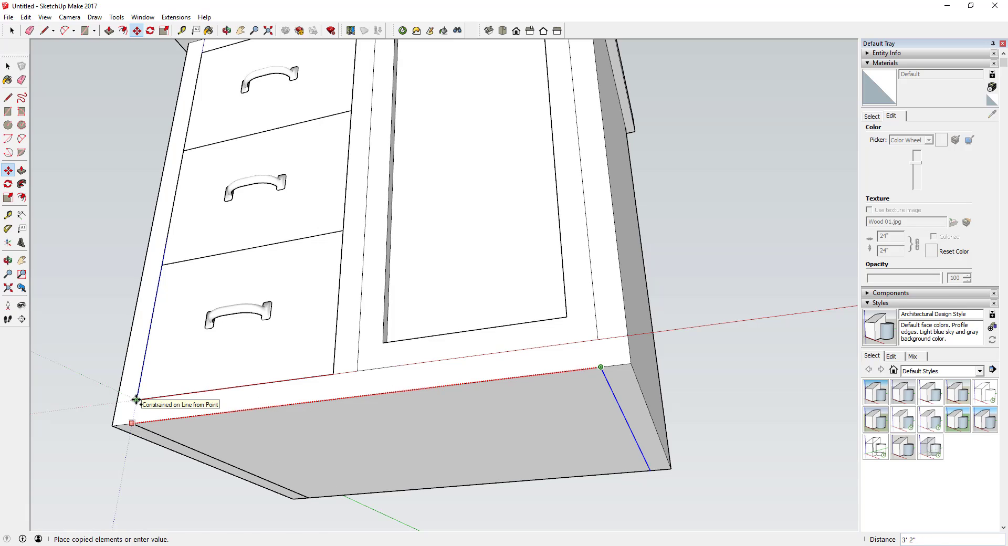